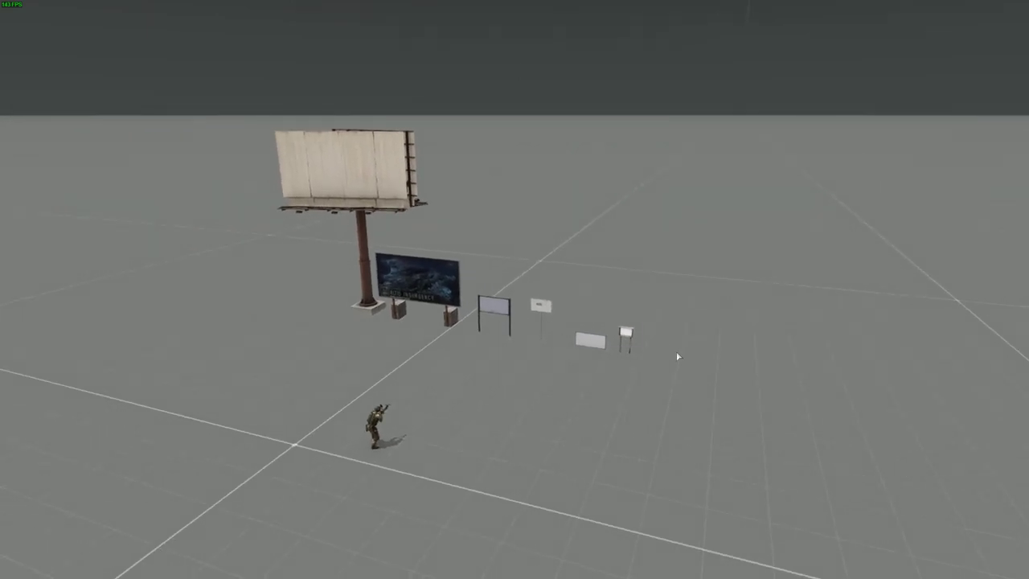
pyautogui.moveTo(436, 344)
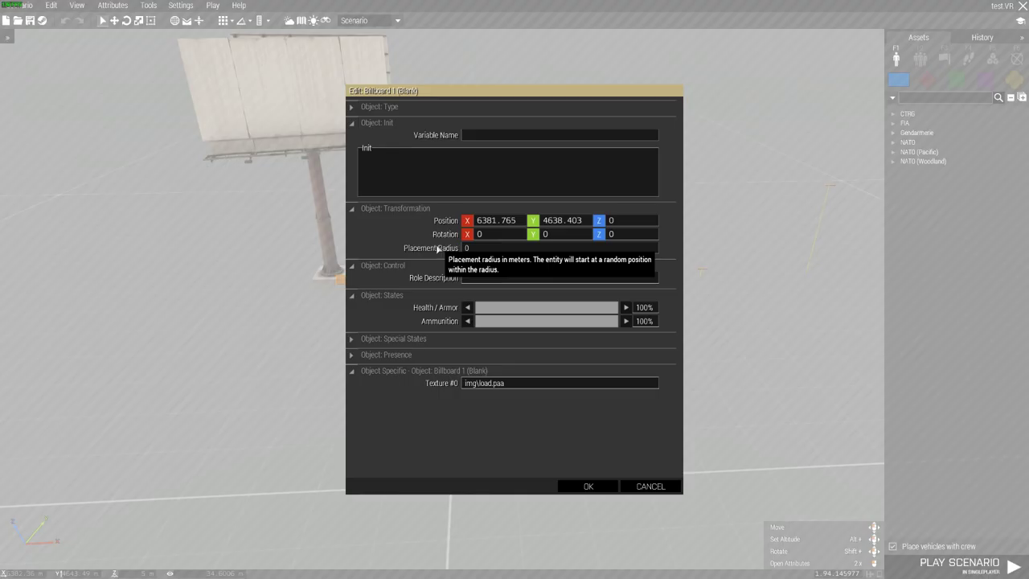
pyautogui.moveTo(509, 389)
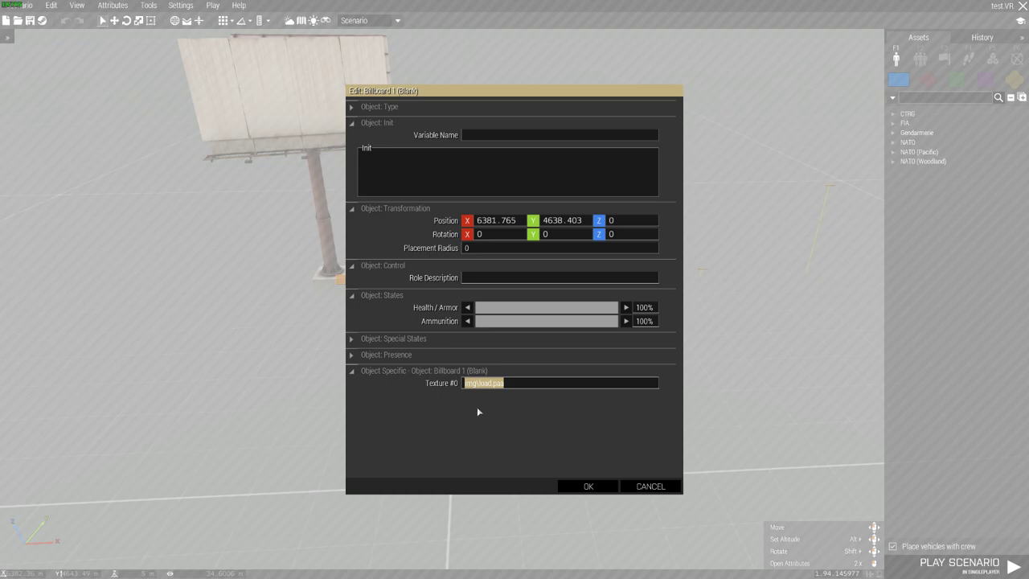
pyautogui.moveTo(471, 415)
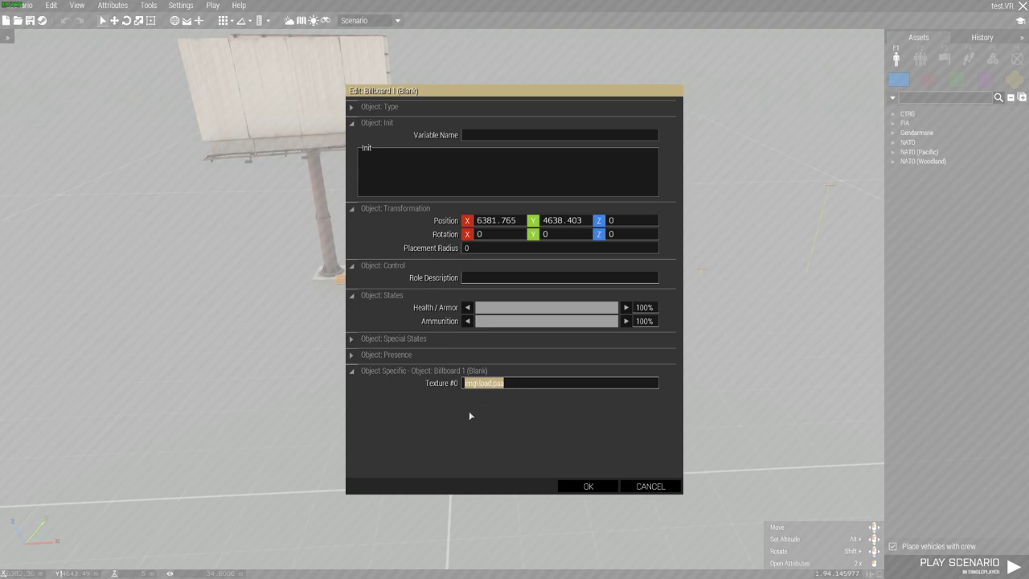
pyautogui.moveTo(464, 421)
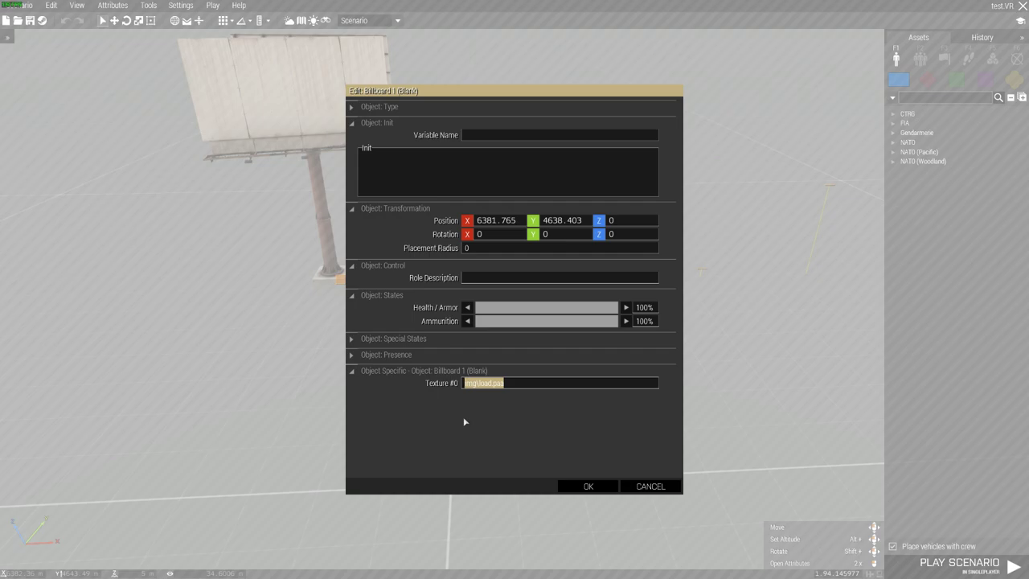
pyautogui.moveTo(458, 396)
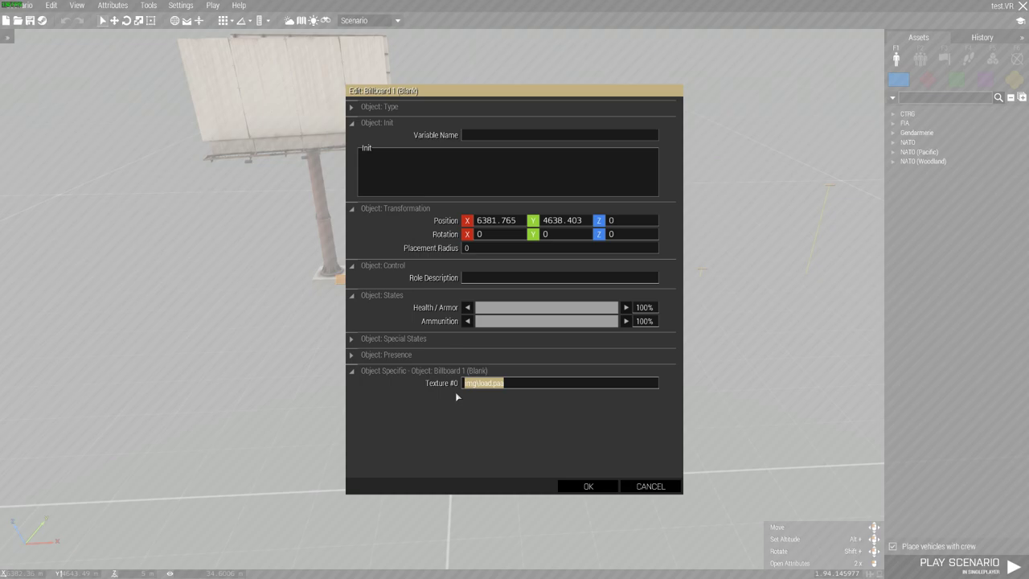
pyautogui.moveTo(547, 488)
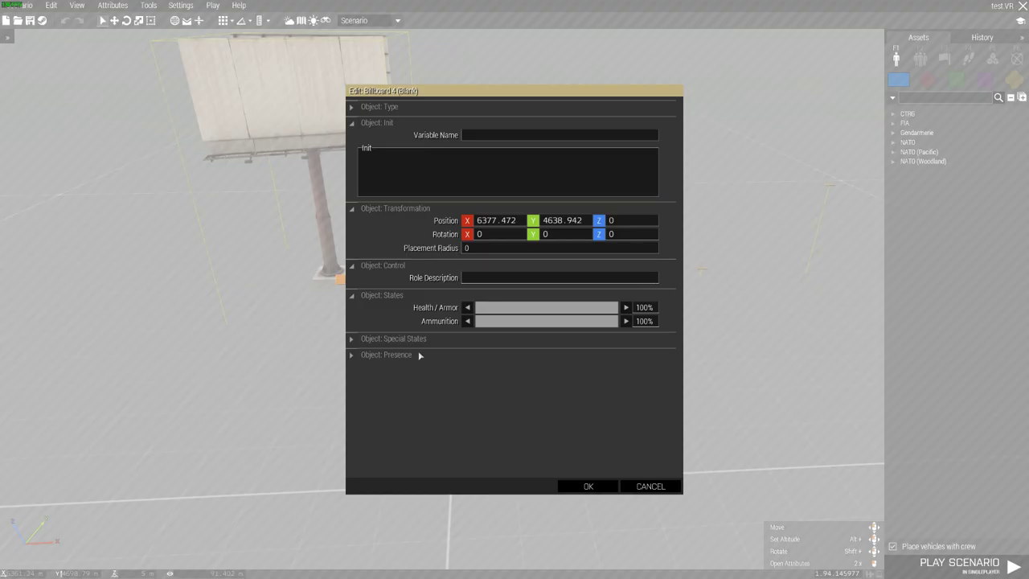
# Filter the Props asset list by 'sign' to review sign variants and blank signs.
pyautogui.click(587, 486)
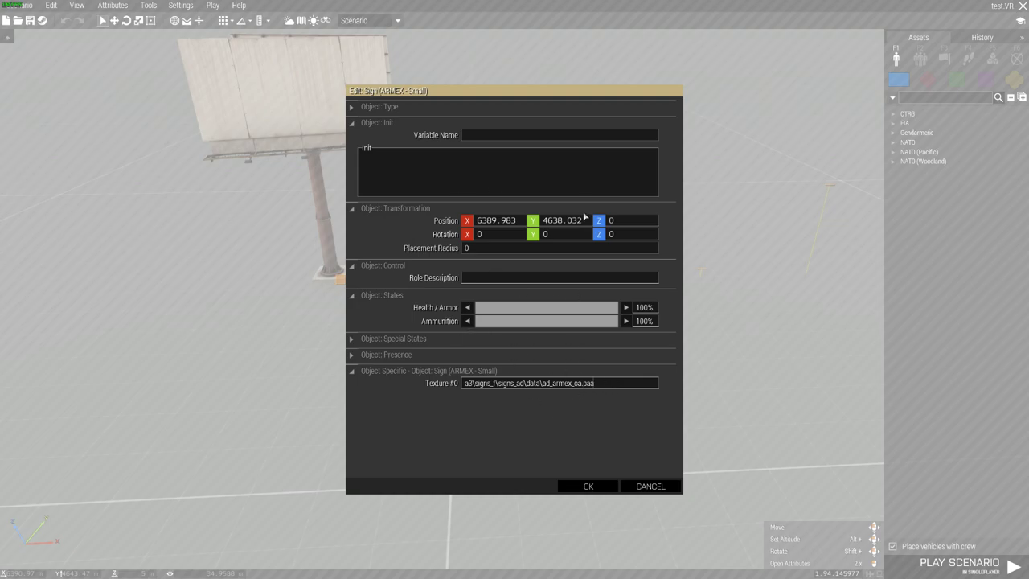
pyautogui.moveTo(608, 377)
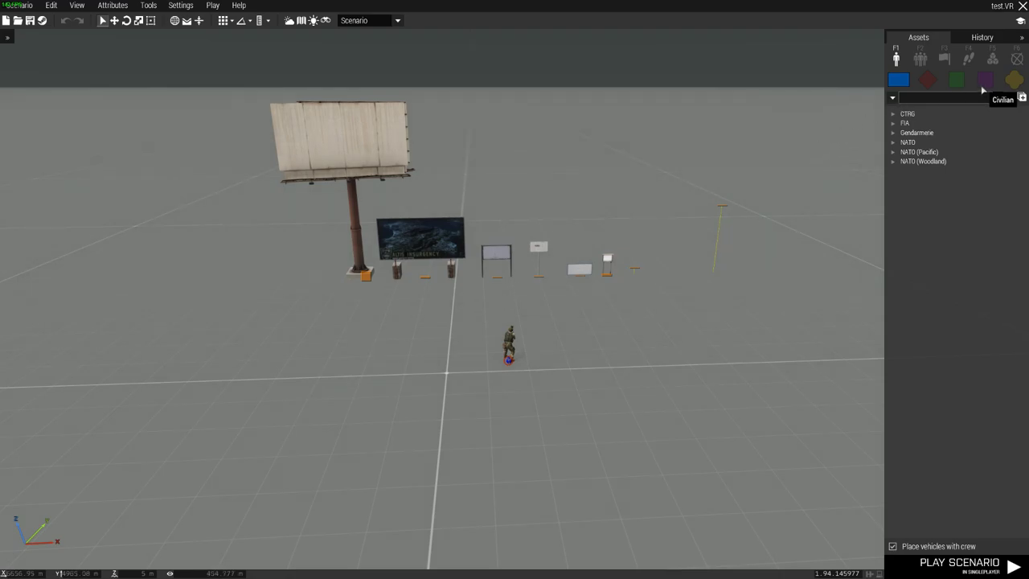
pyautogui.click(1013, 79)
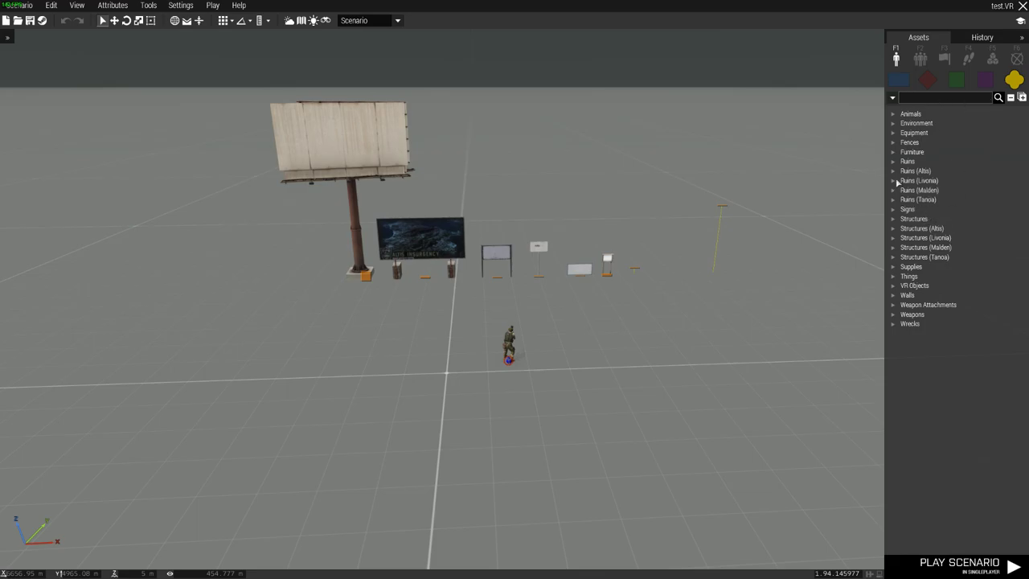
pyautogui.moveTo(927, 79)
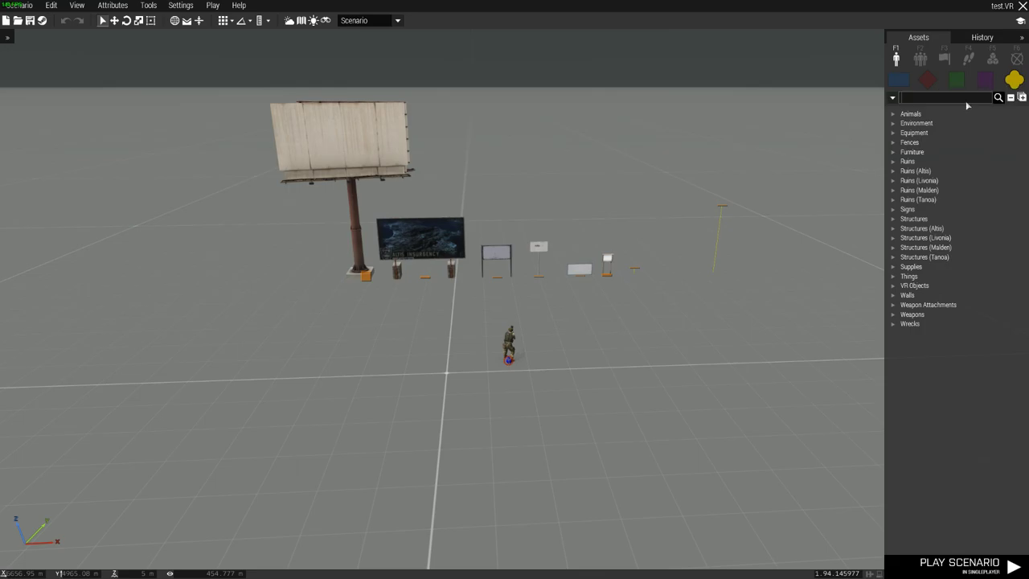
pyautogui.write('sign')
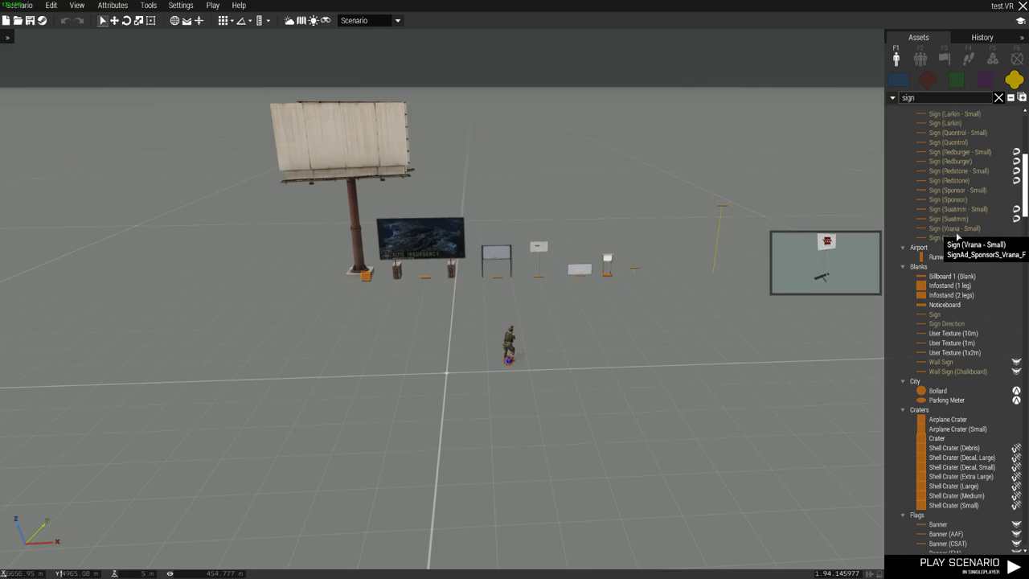
pyautogui.moveTo(940, 361)
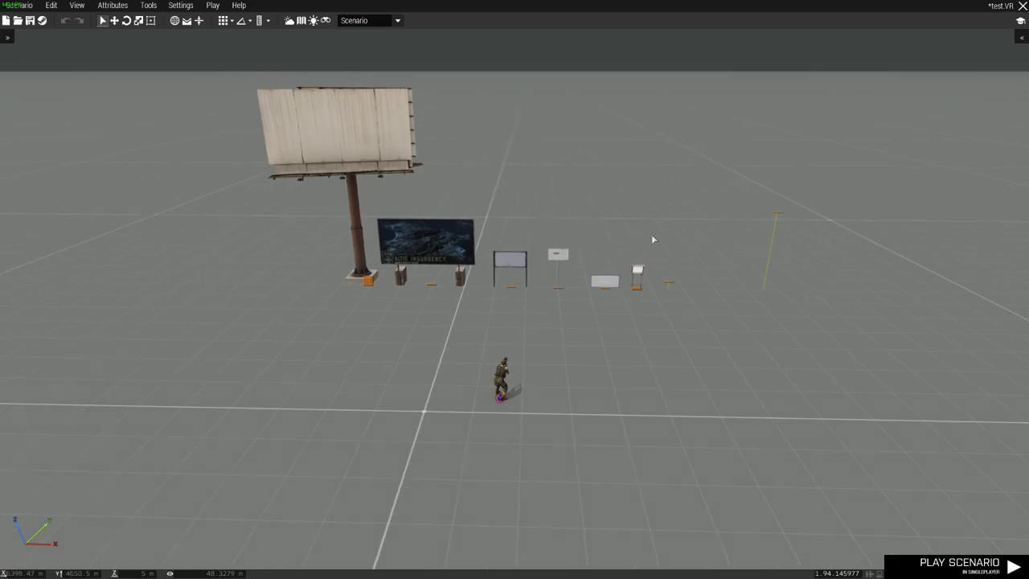
pyautogui.moveTo(624, 244)
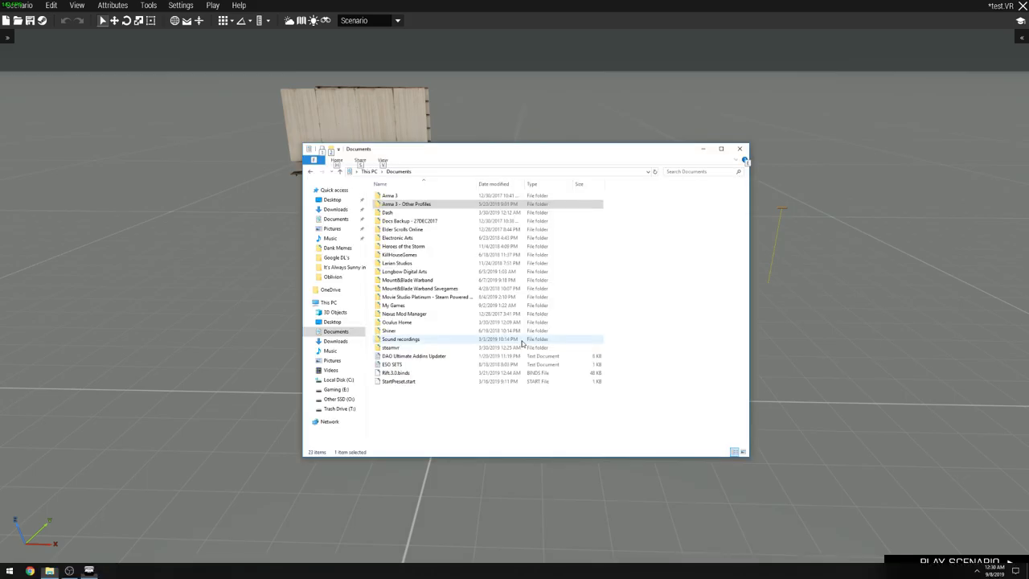
# Browse through Arma 3 - Other Profiles and missions into the test.VR mission folder.
pyautogui.doubleClick(406, 204)
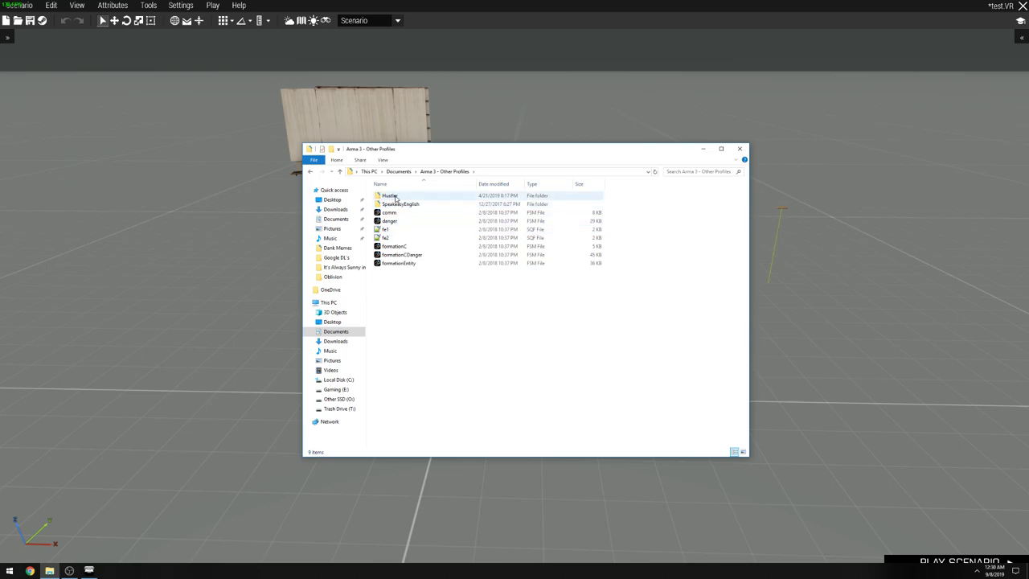
pyautogui.doubleClick(390, 195)
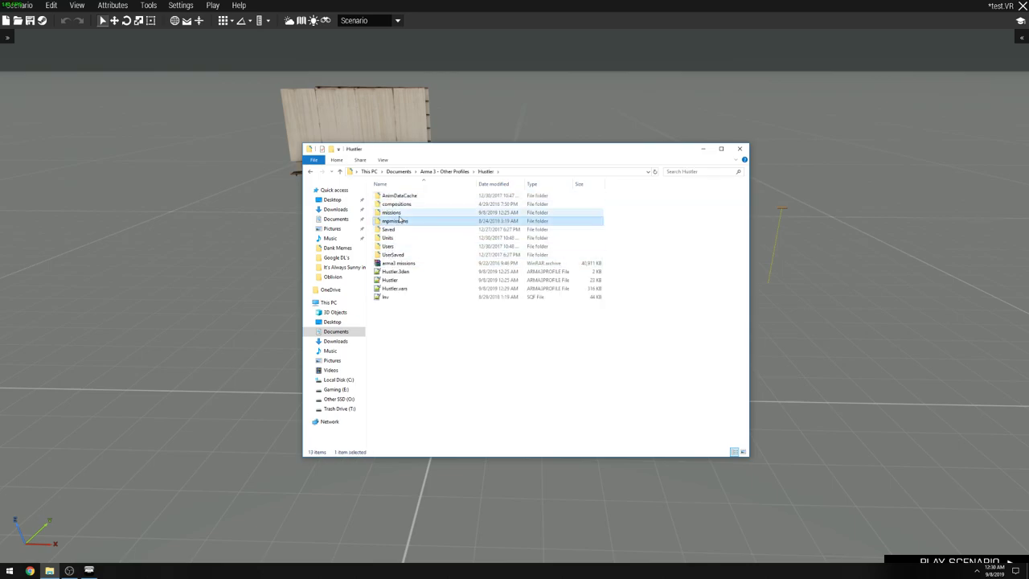
pyautogui.click(395, 220)
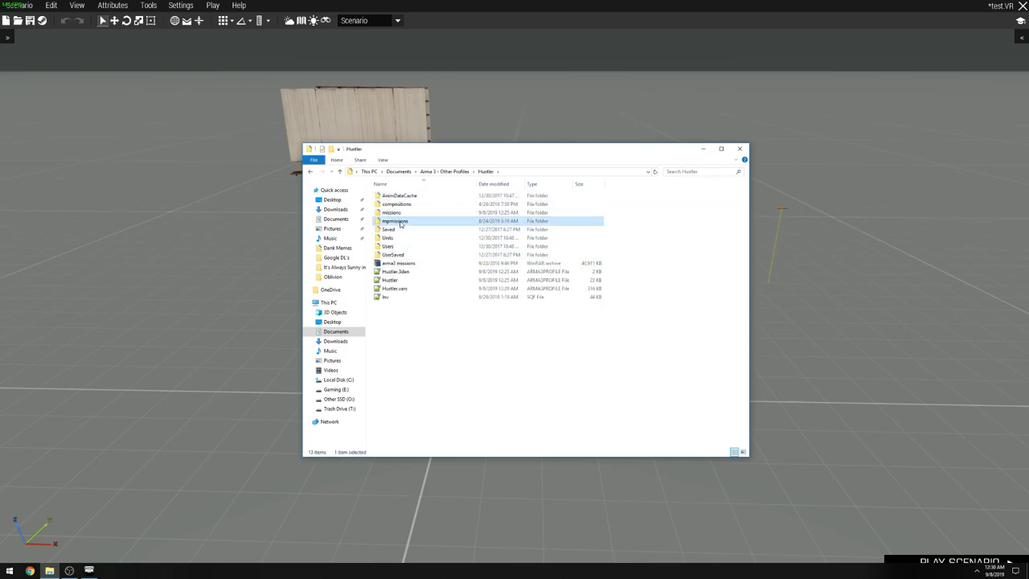
pyautogui.click(392, 212)
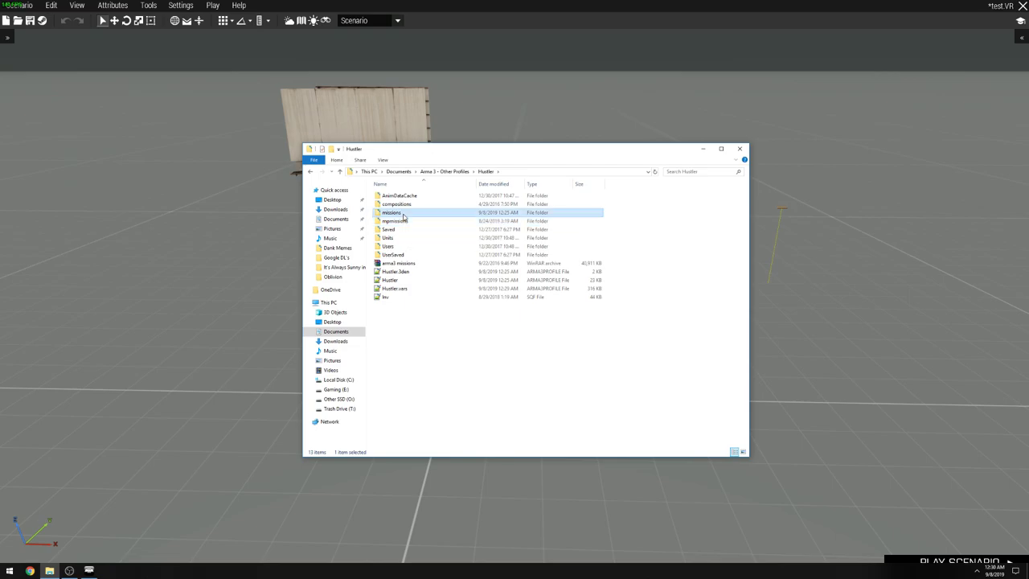
pyautogui.doubleClick(391, 212)
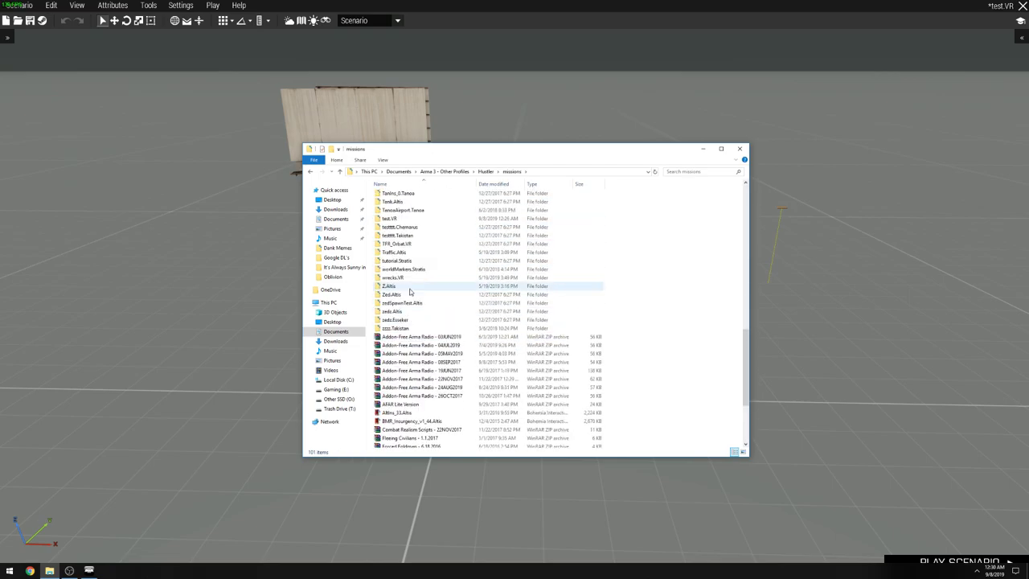
pyautogui.doubleClick(391, 218)
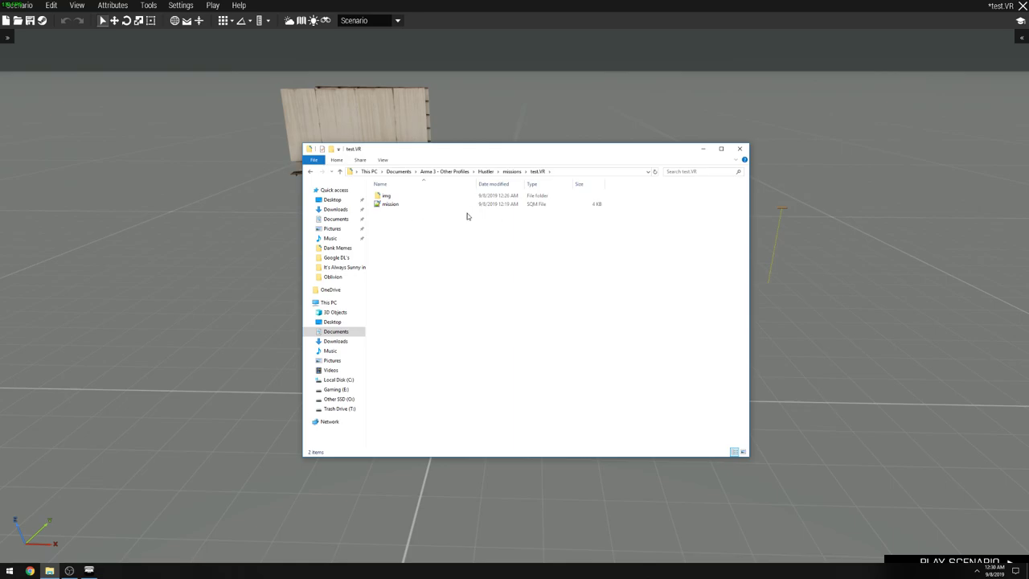
pyautogui.click(386, 196)
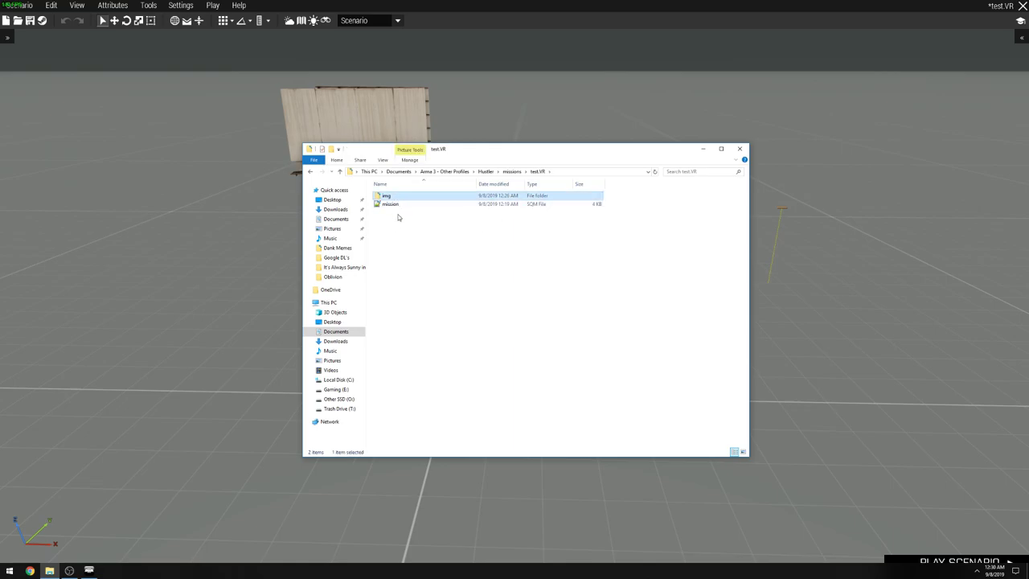
pyautogui.click(389, 203)
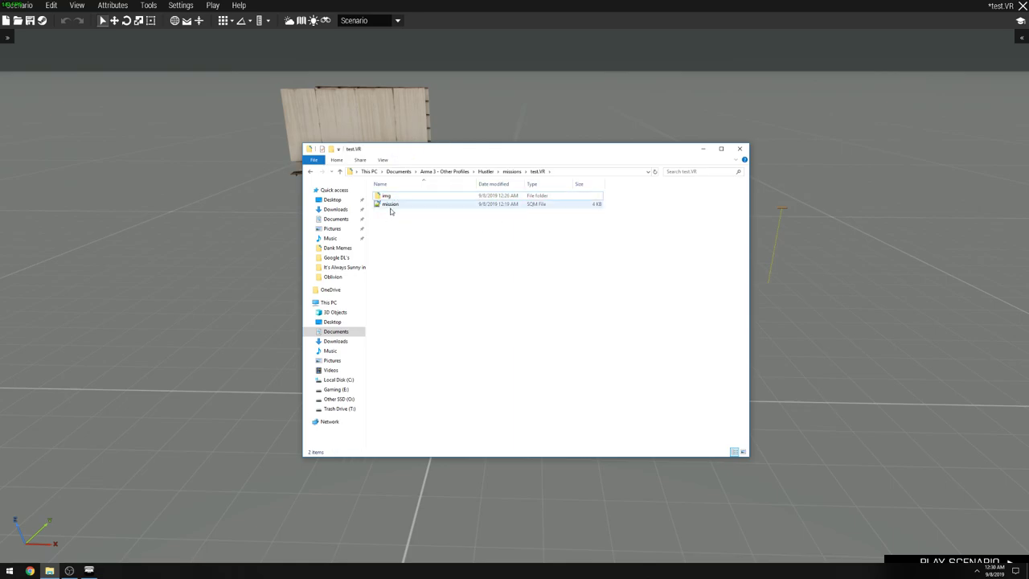
pyautogui.moveTo(387, 195)
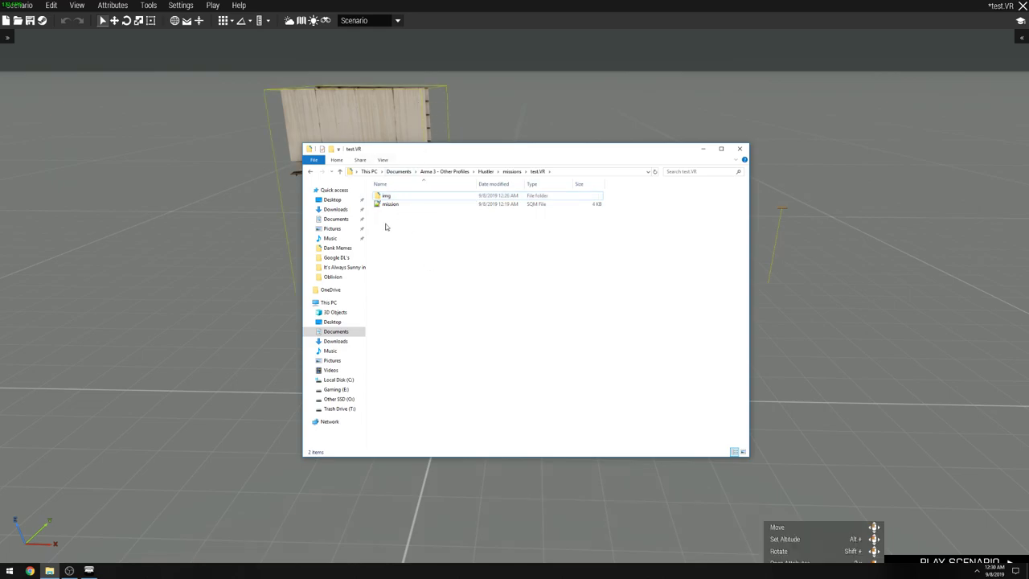
# Open the img folder and select load.paa and the armory image.
pyautogui.click(386, 195)
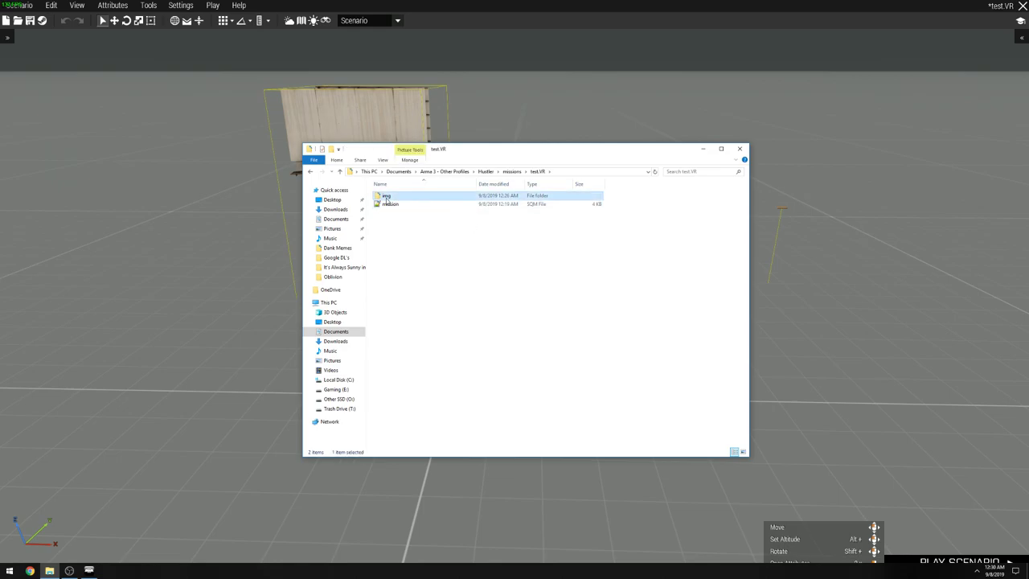
pyautogui.doubleClick(387, 196)
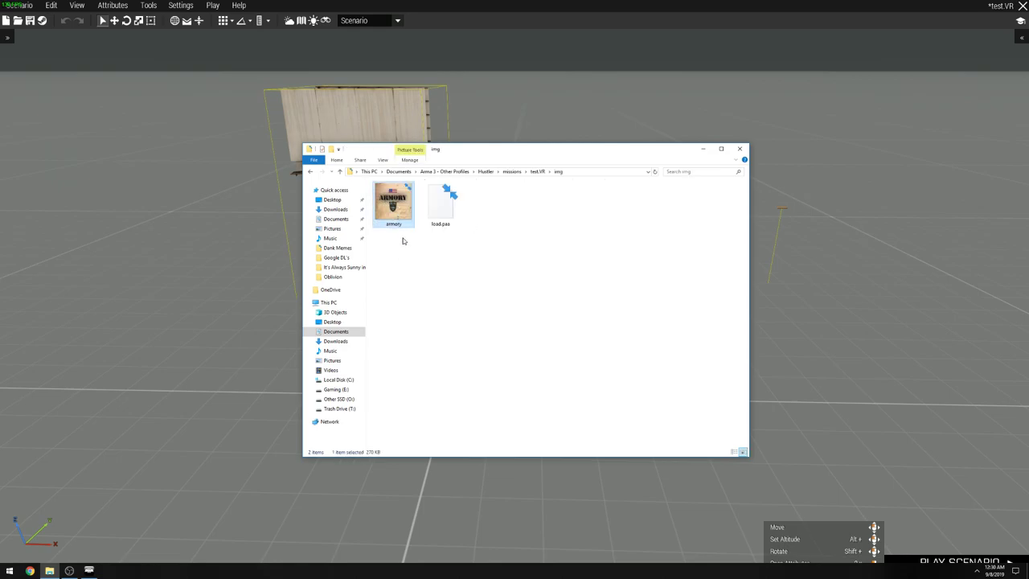
pyautogui.click(441, 201)
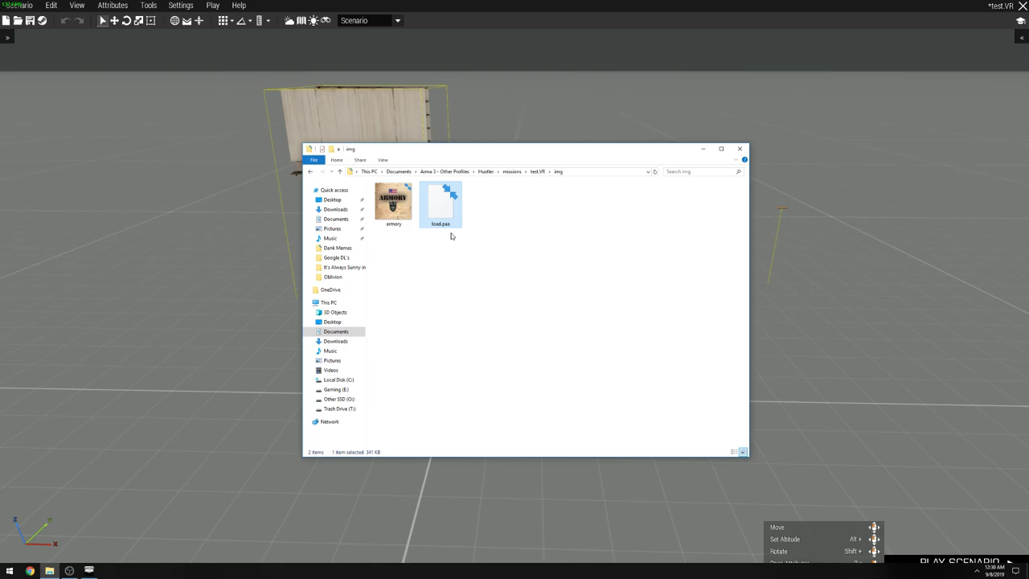
pyautogui.click(393, 203)
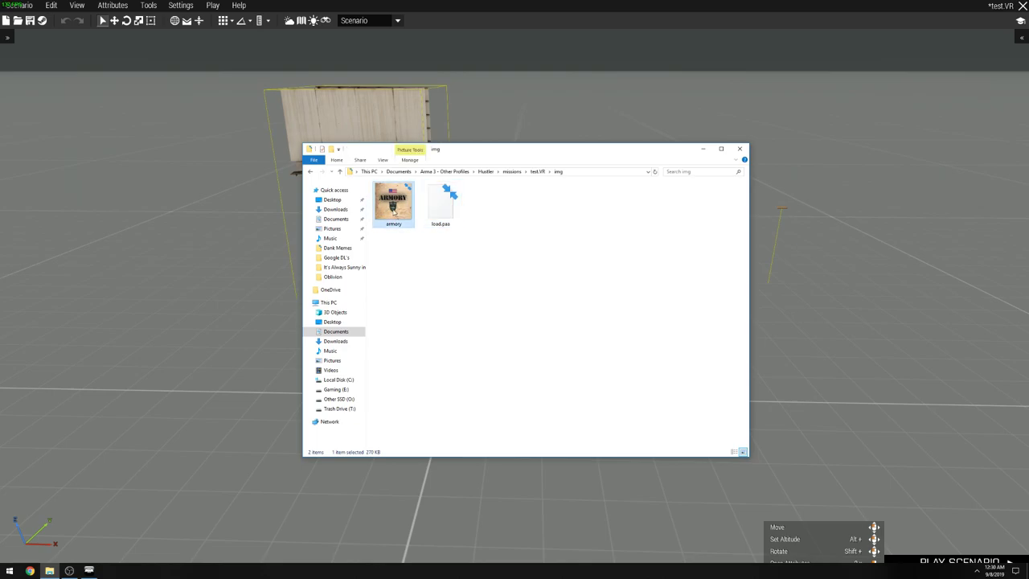
pyautogui.click(440, 201)
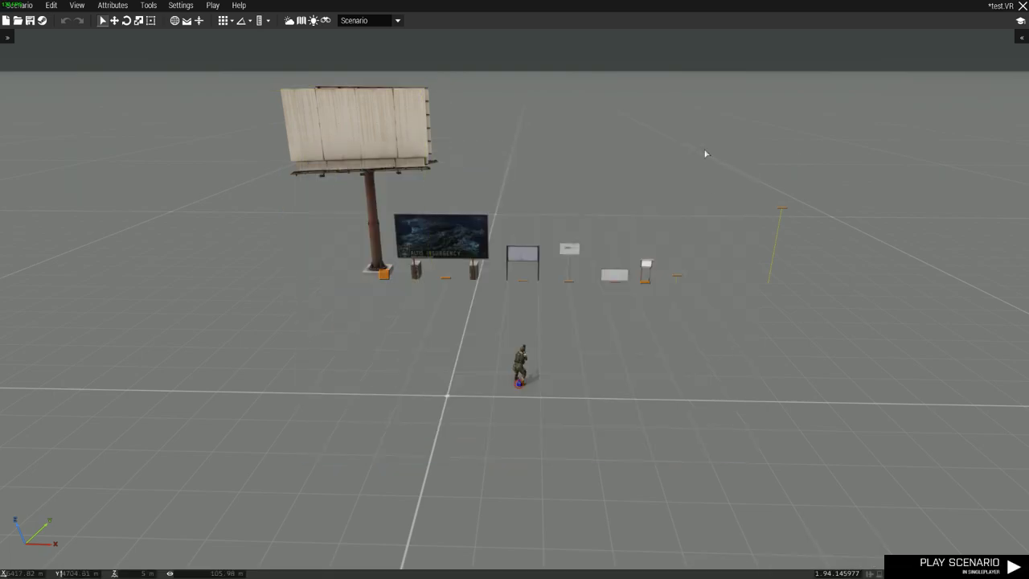
pyautogui.click(442, 233)
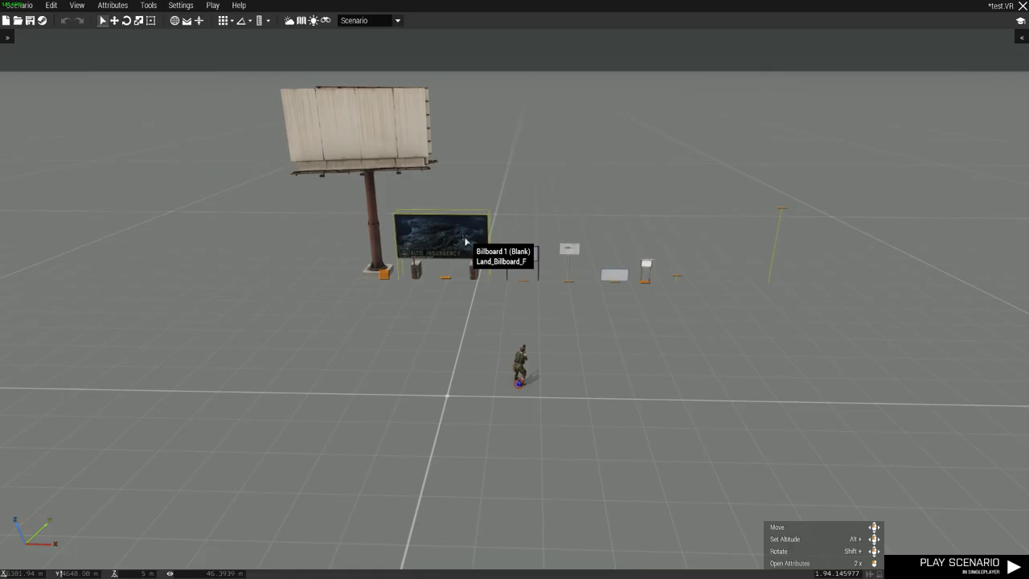
pyautogui.doubleClick(440, 233)
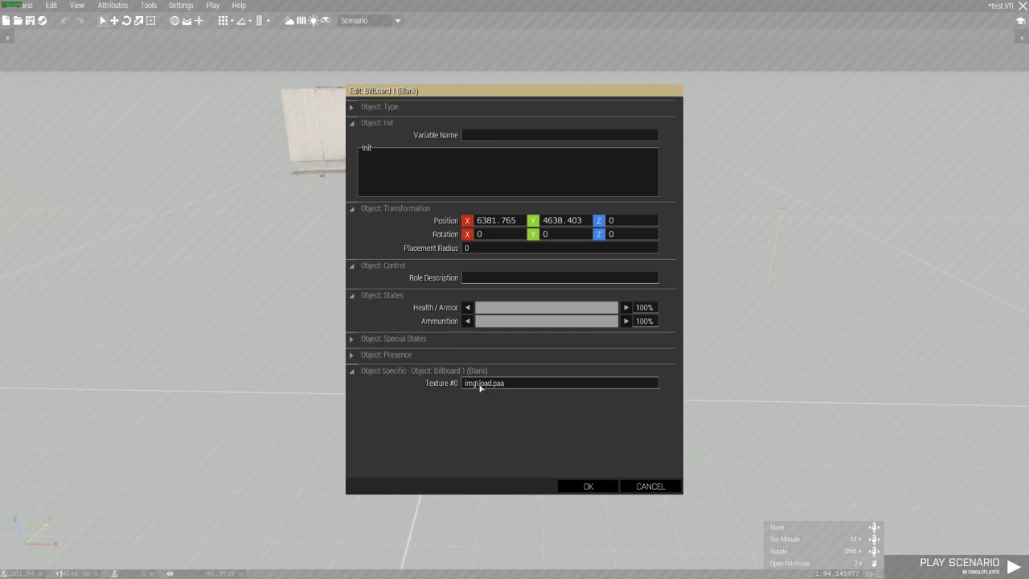
pyautogui.moveTo(472, 395)
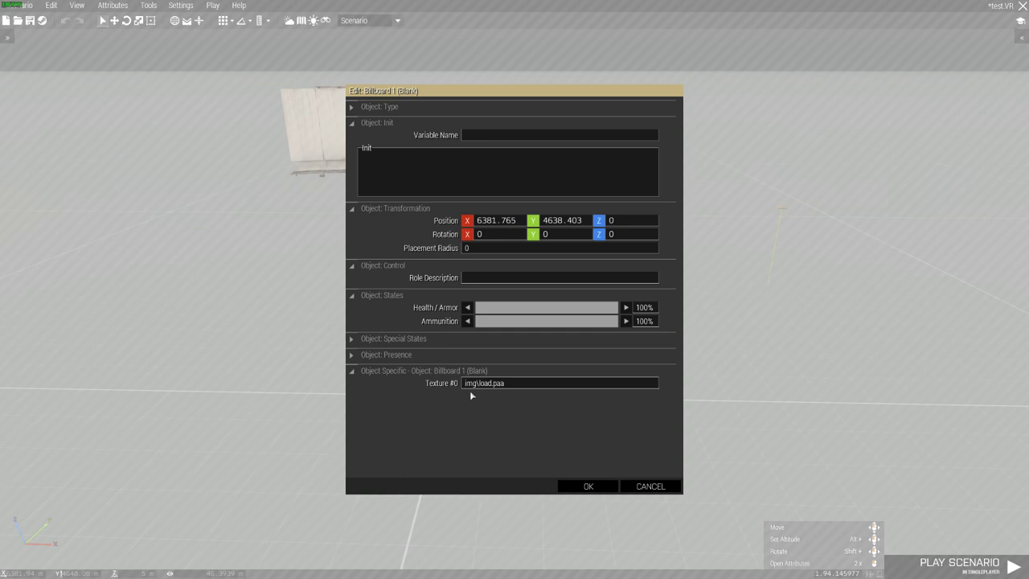
pyautogui.moveTo(482, 382)
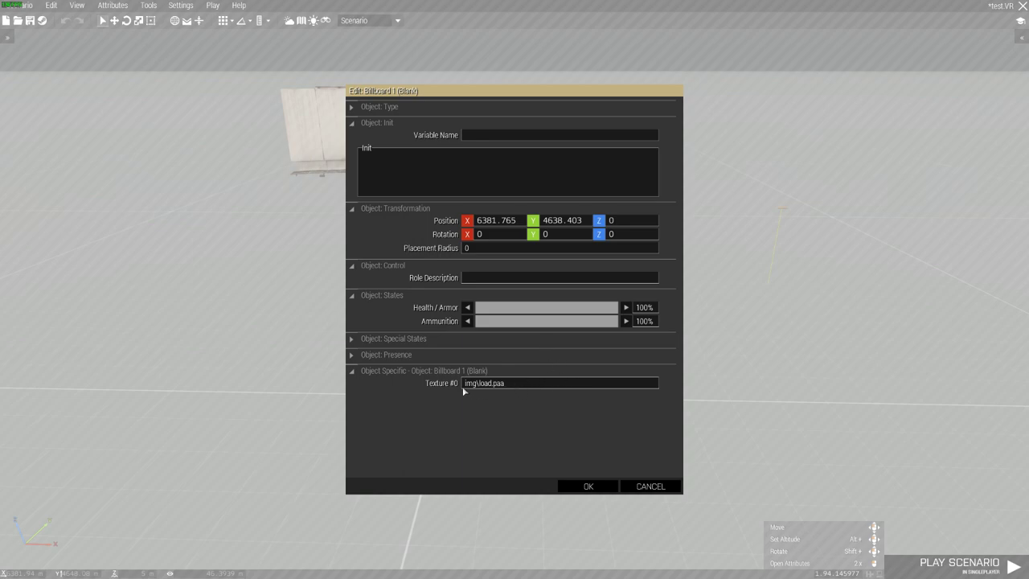
pyautogui.click(482, 383)
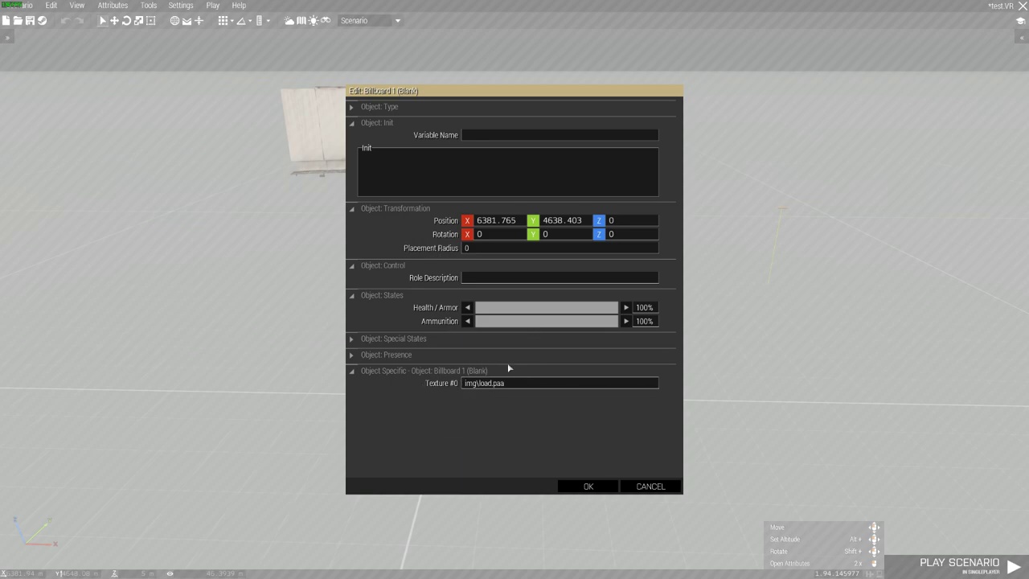
pyautogui.moveTo(537, 364)
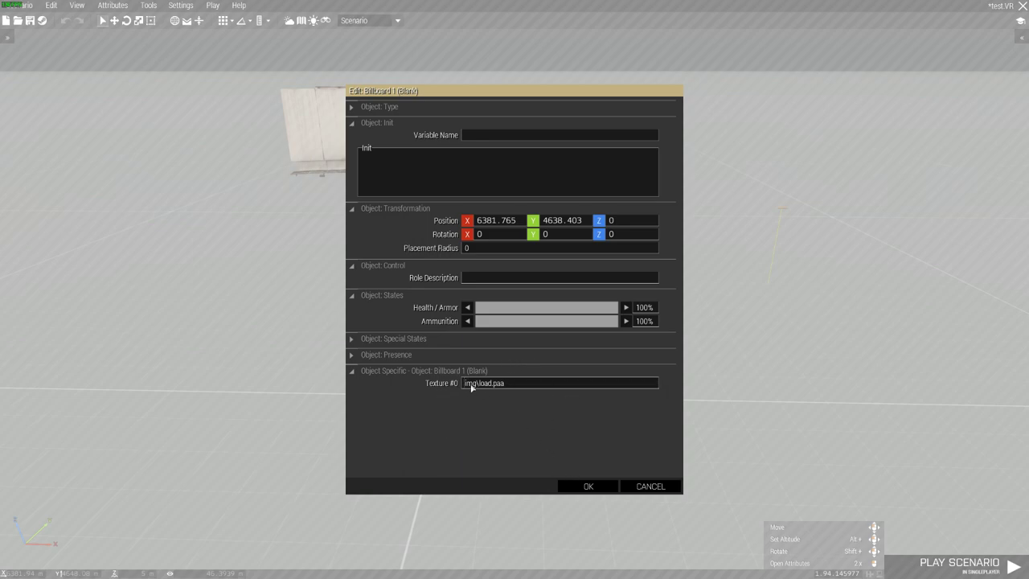
pyautogui.moveTo(544, 434)
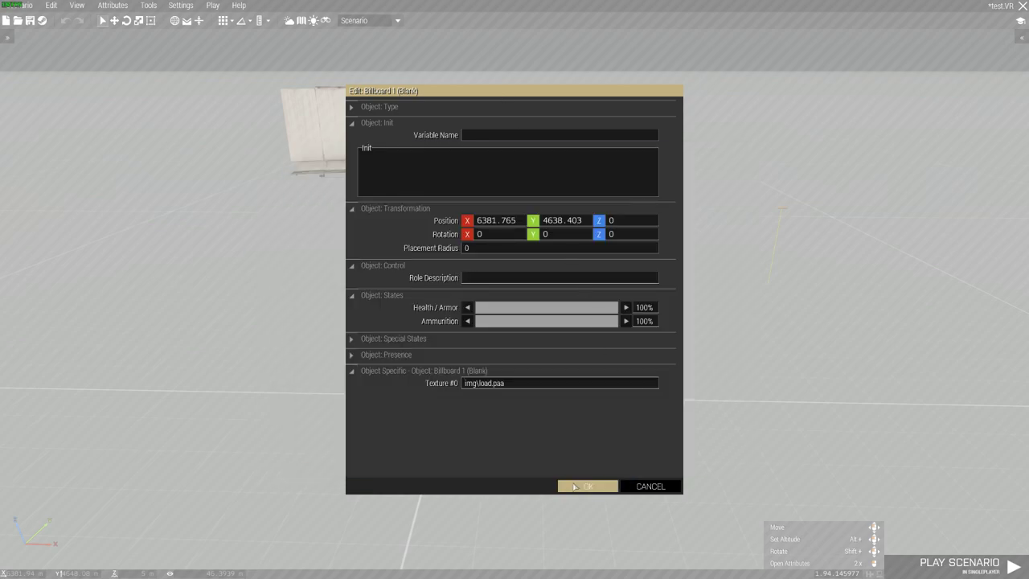
pyautogui.click(587, 485)
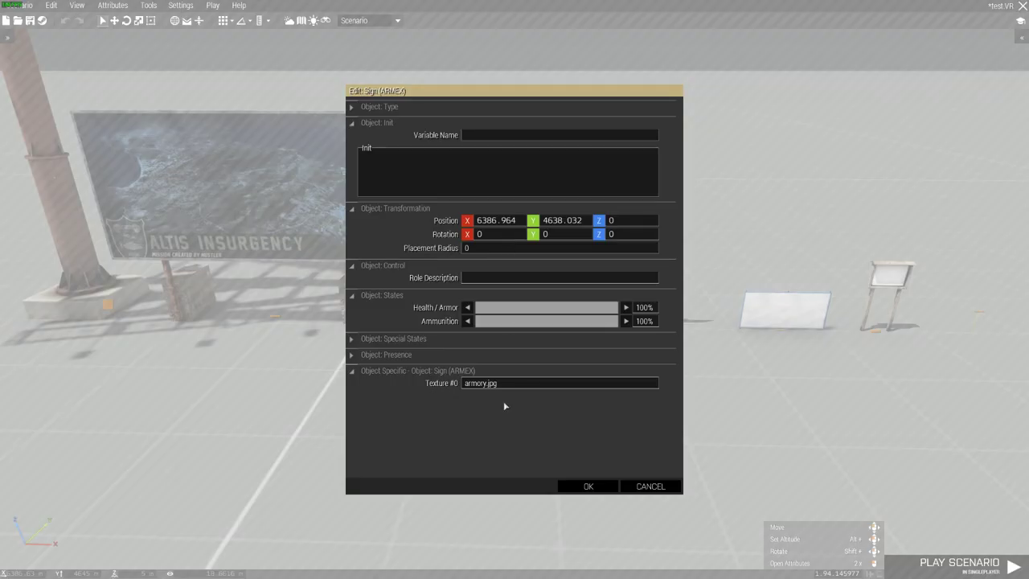
# Set the large ARMEX sign's Texture #0 to armory.jpg and confirm.
pyautogui.rightClick(393, 201)
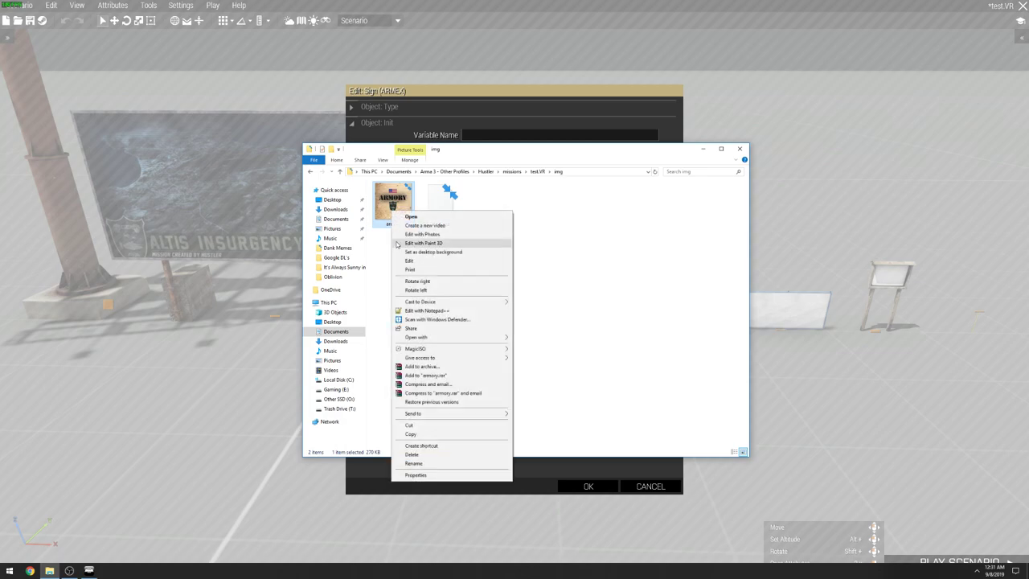
pyautogui.click(551, 183)
pyautogui.write('armory.jpg')
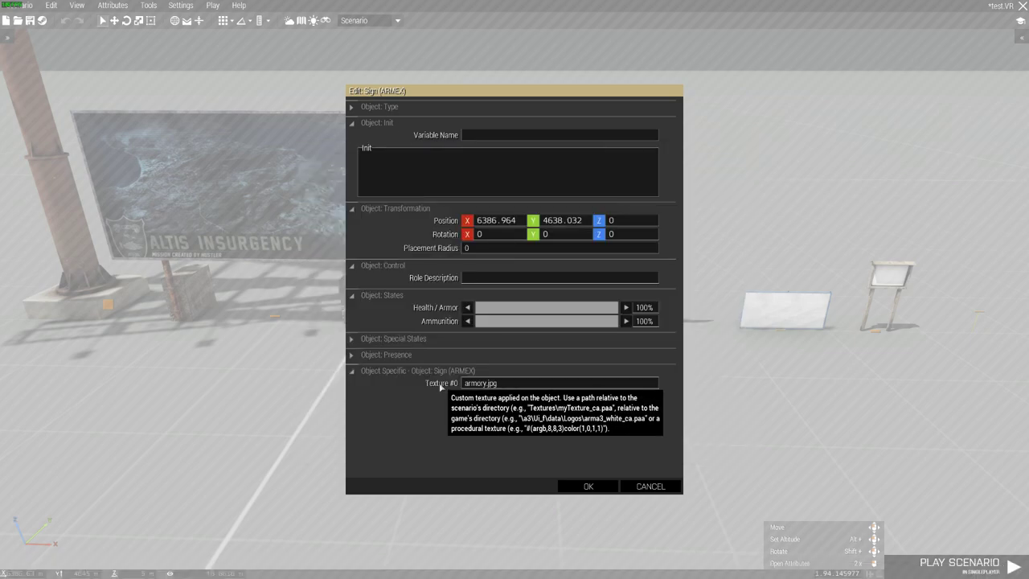
pyautogui.moveTo(473, 390)
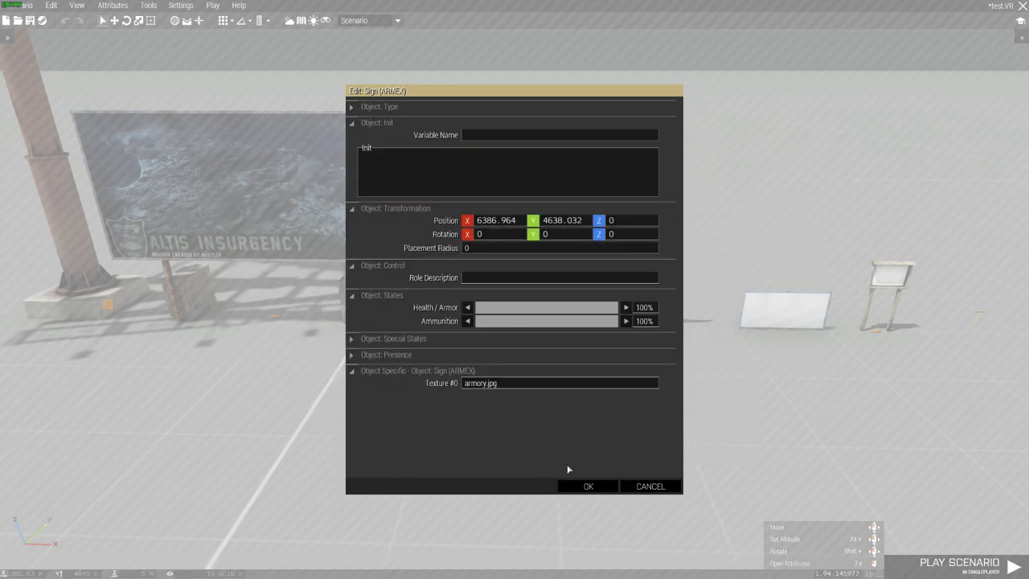
pyautogui.click(587, 485)
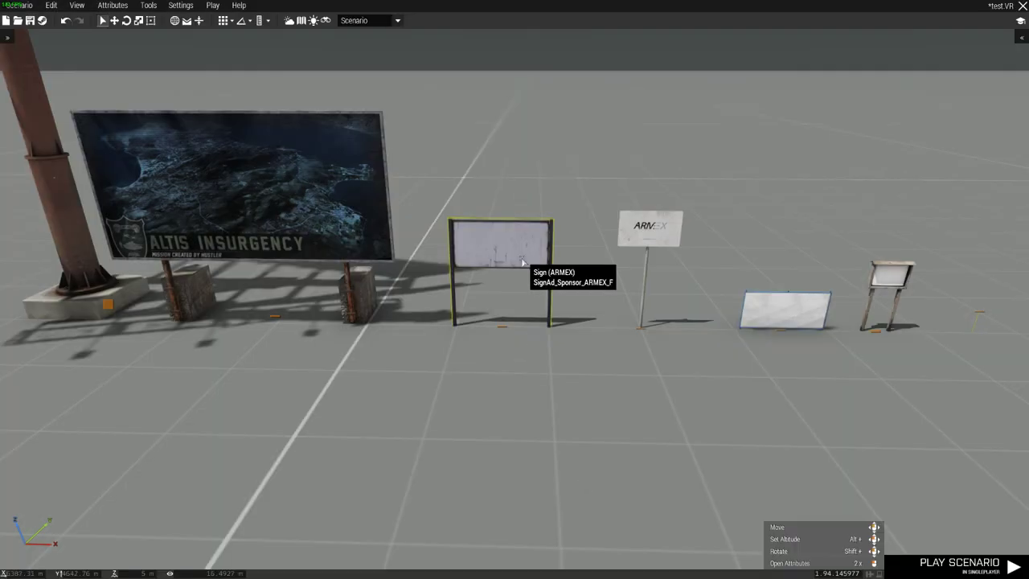
pyautogui.doubleClick(498, 242)
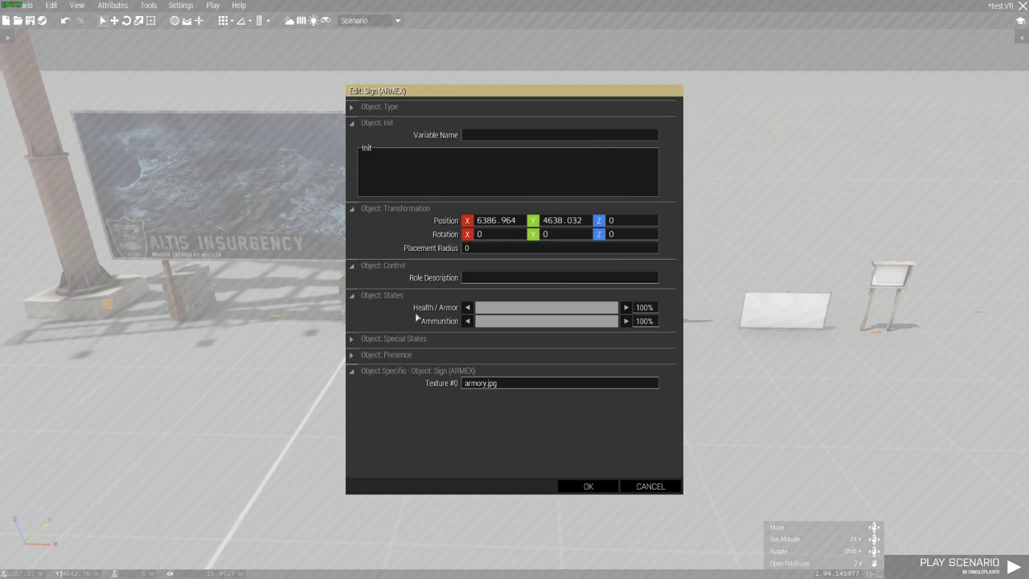
pyautogui.click(587, 485)
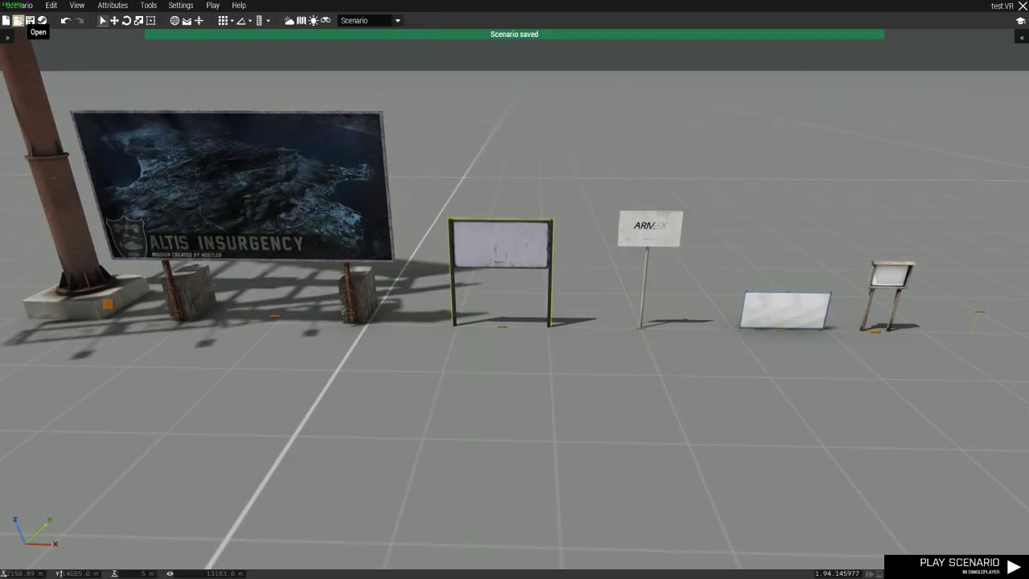
# Reopen the saved test scenario so the armory image shows.
pyautogui.click(7, 20)
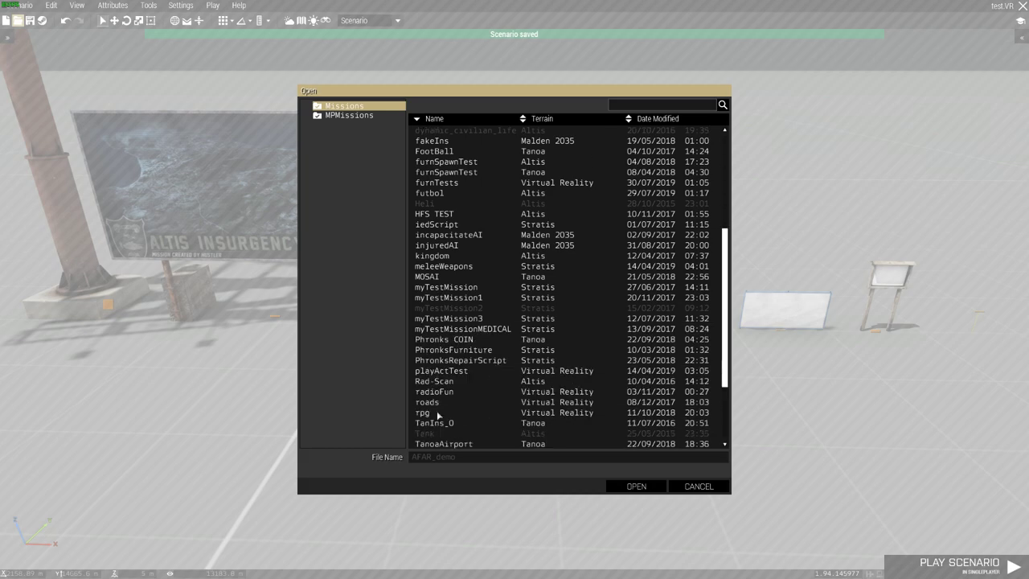
pyautogui.click(424, 349)
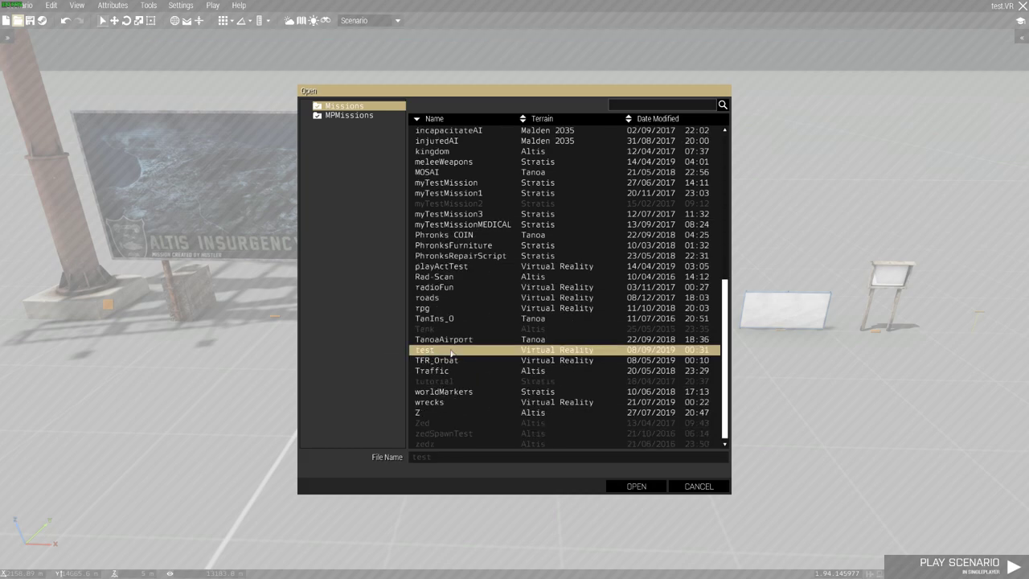
pyautogui.click(635, 486)
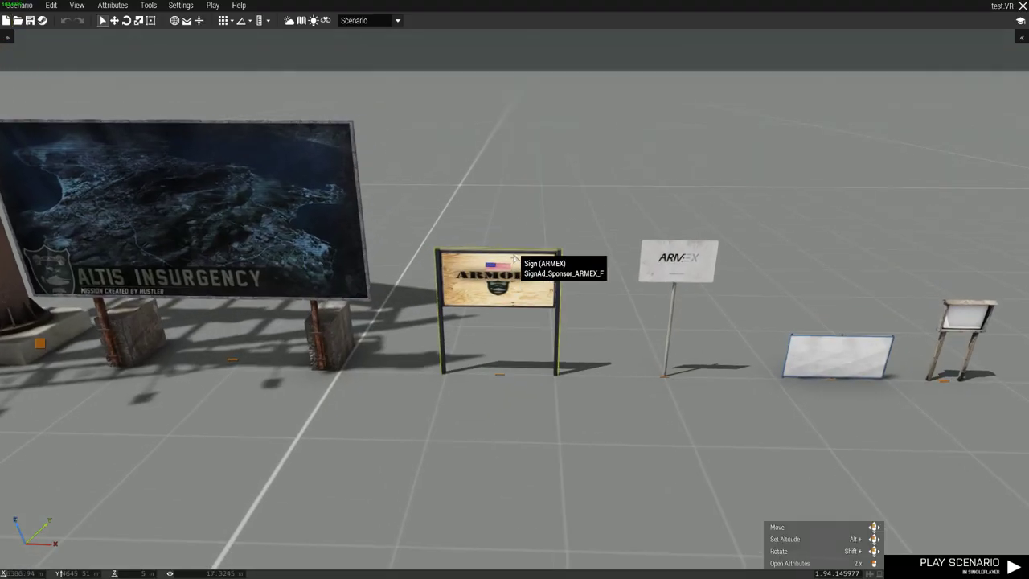
pyautogui.scroll(3)
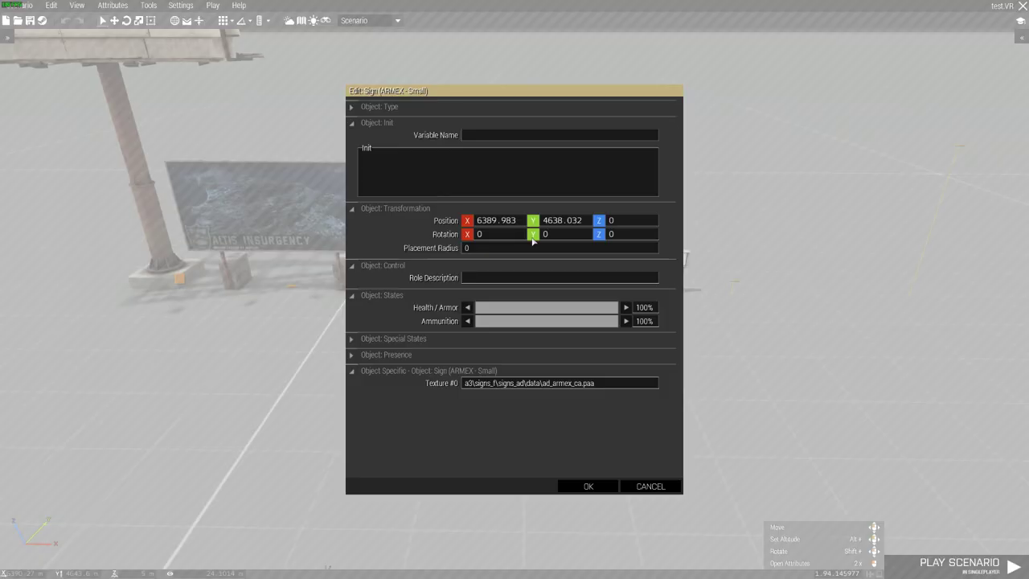
# Set the small ARMEX sign's Variable Name to 'sign' and start the scenario.
pyautogui.write('sign')
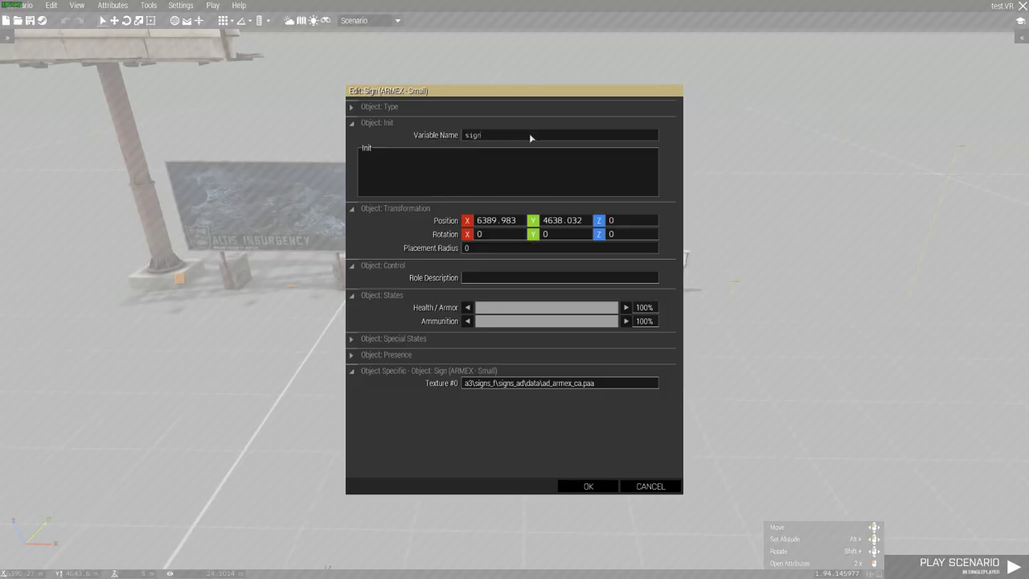
pyautogui.click(588, 486)
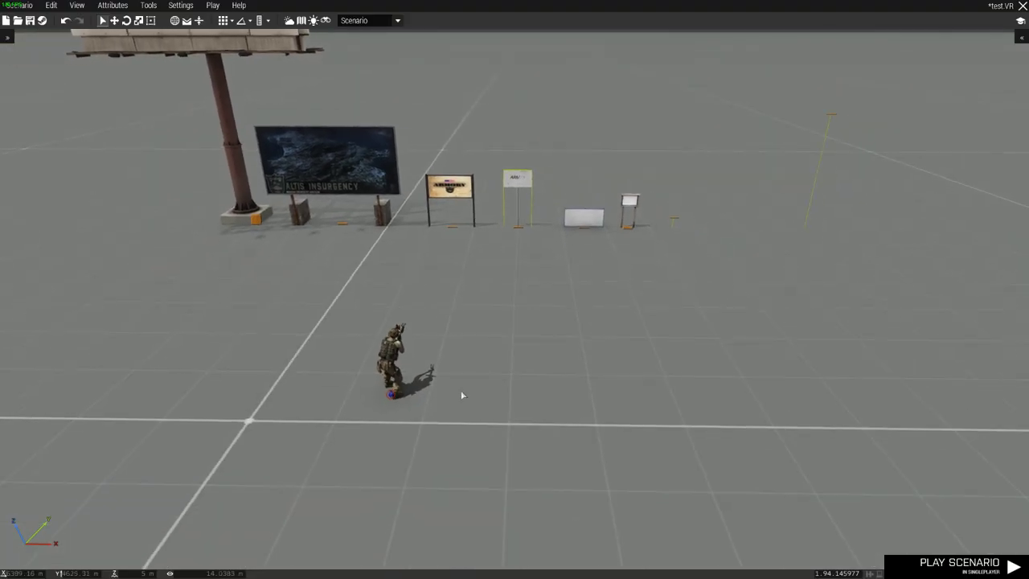
pyautogui.click(957, 561)
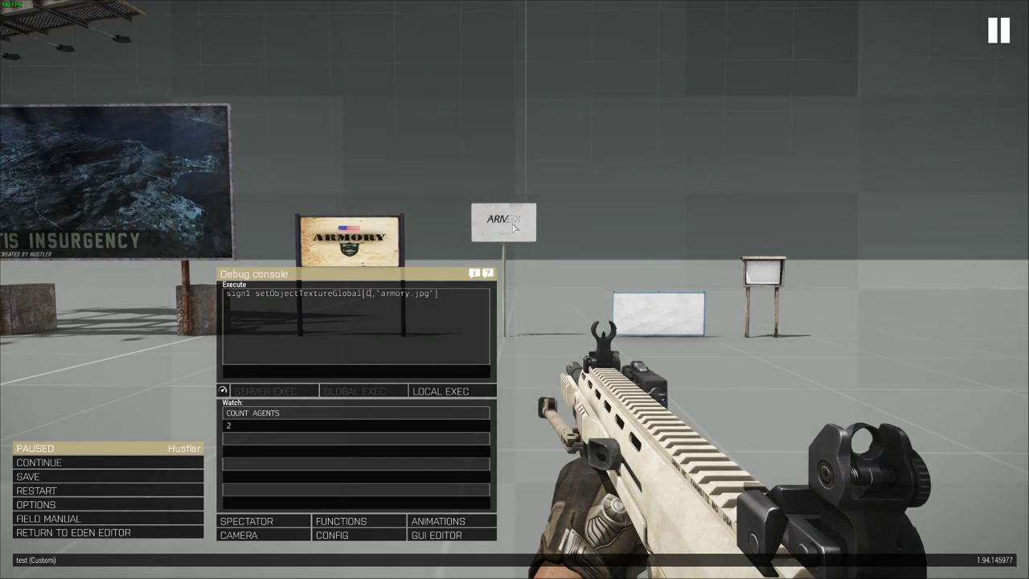
# Run sign1 setObjectTextureGlobal[0,'armory.jpg'] with Local Exec in the Debug Console.
pyautogui.click(440, 390)
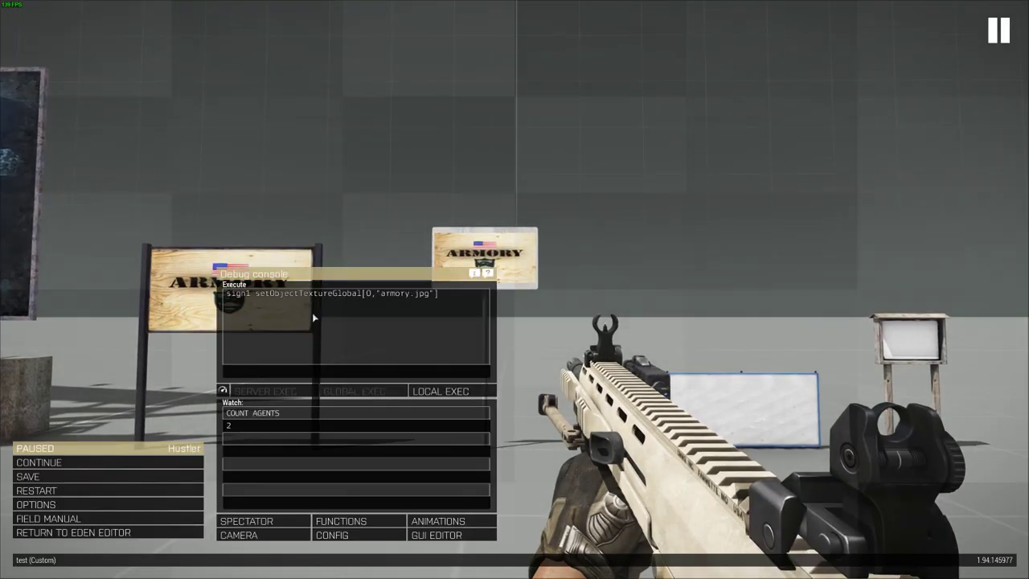
pyautogui.doubleClick(390, 292)
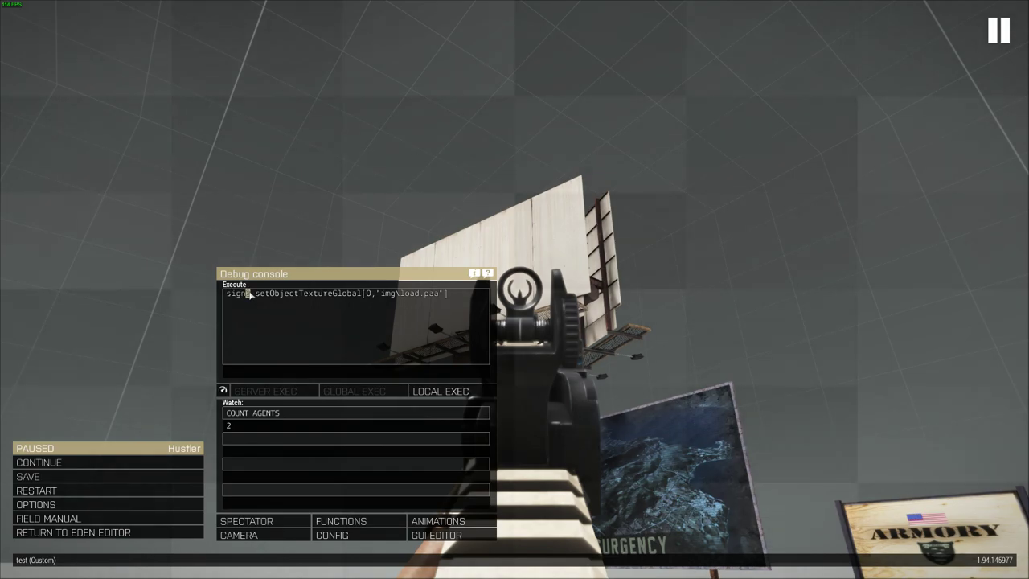
# Apply armory.paa to the aimed billboard via cursorObject setObjectTextureGlobal, then pause.
pyautogui.write('cursorObject')
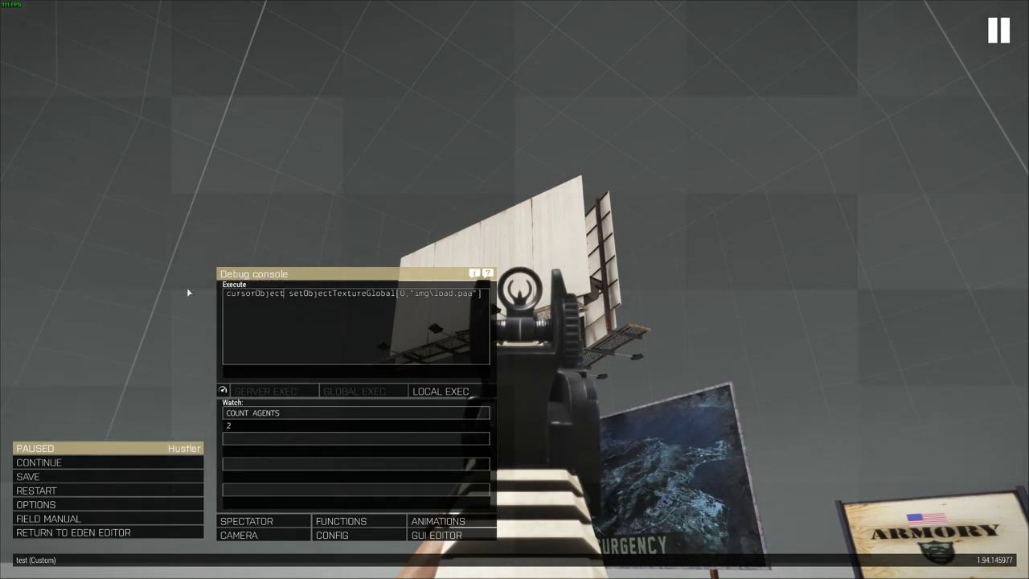
pyautogui.moveTo(405, 299)
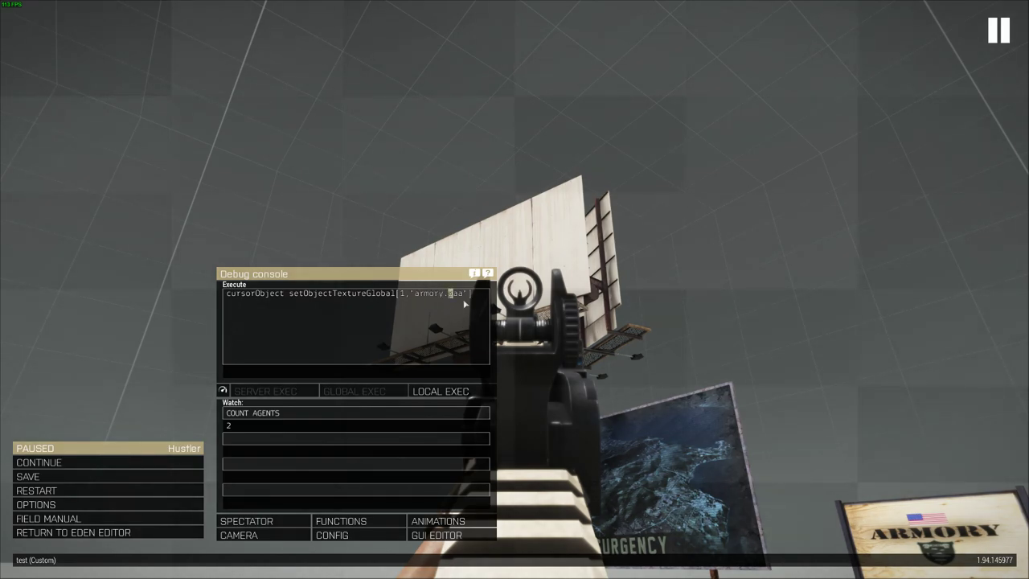
pyautogui.click(440, 391)
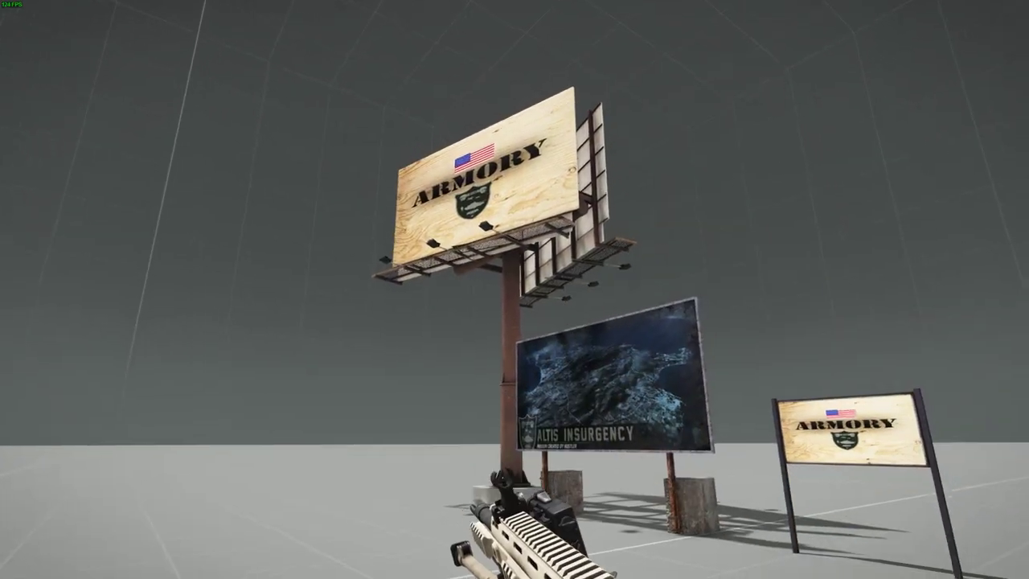
pyautogui.press('Escape')
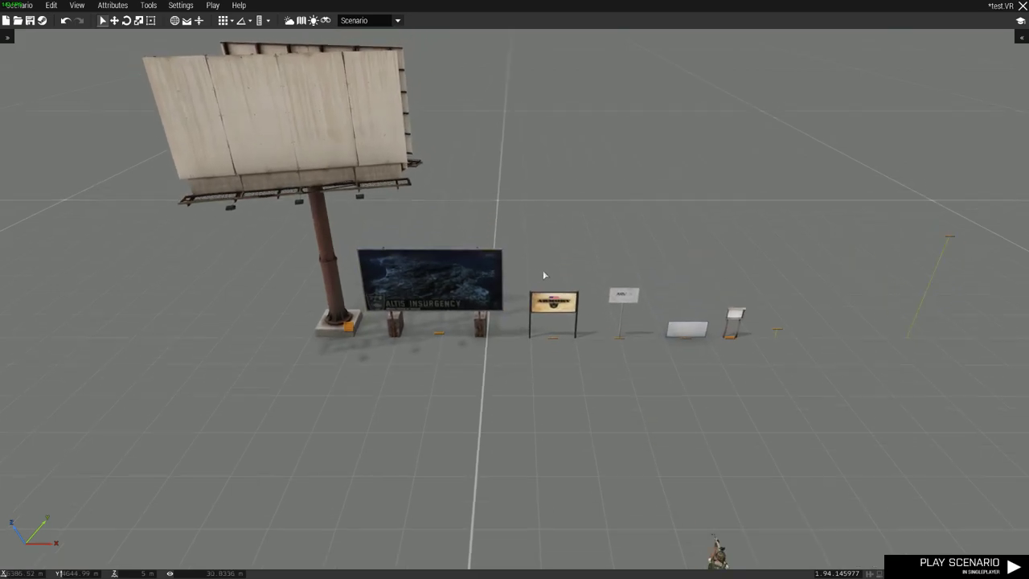
# Place two Offroad pickups from Vehicles > Civilians > Cars side by side.
pyautogui.click(1022, 37)
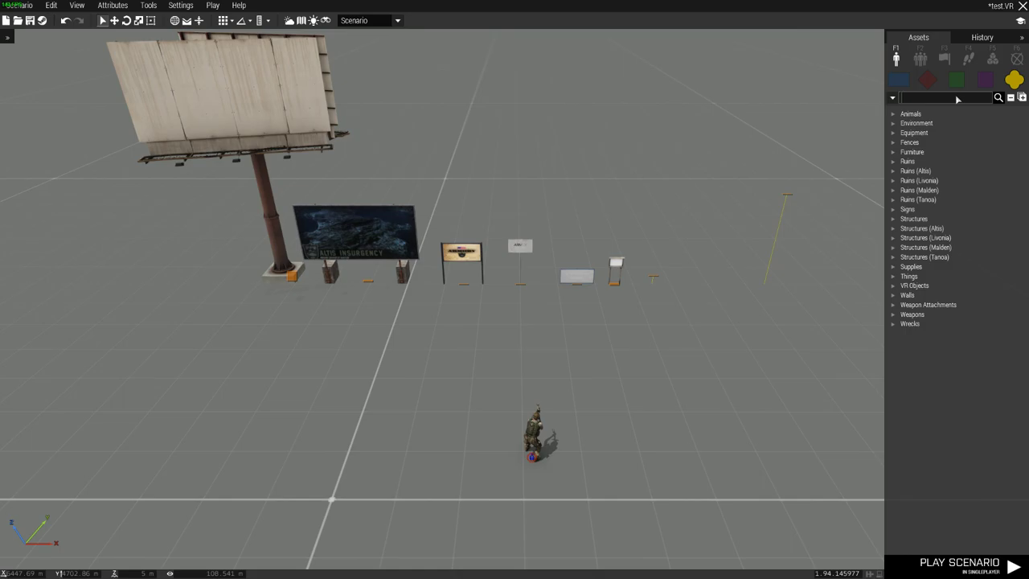
pyautogui.click(984, 79)
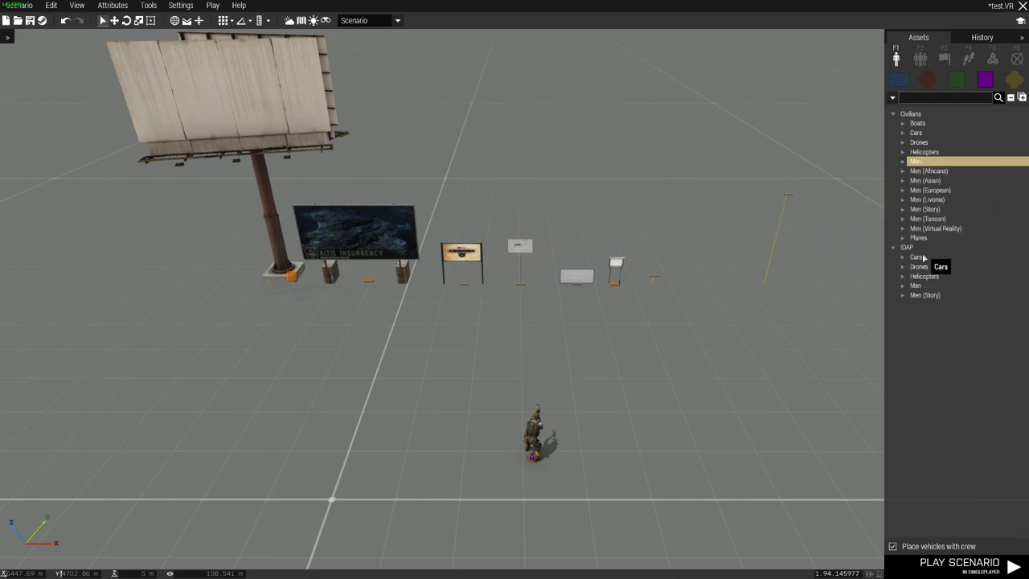
pyautogui.click(916, 257)
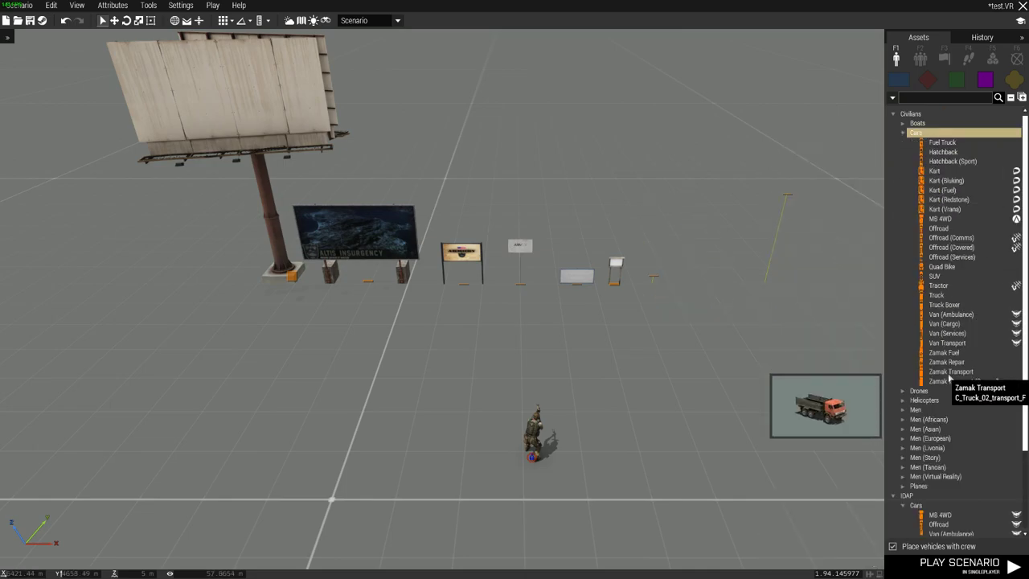
pyautogui.moveTo(937, 228)
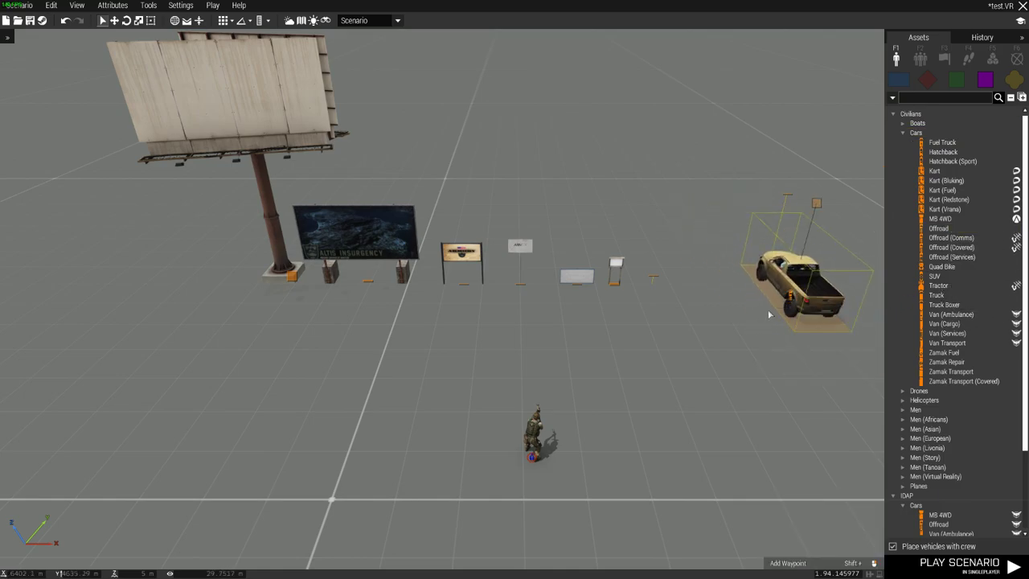
pyautogui.rightClick(789, 297)
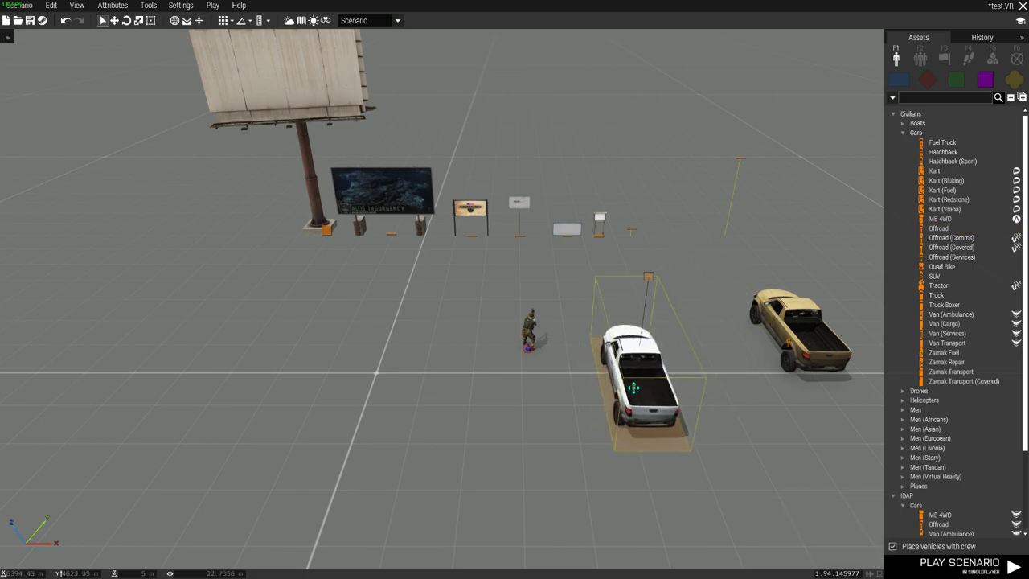
pyautogui.moveTo(635, 386); pyautogui.dragTo(679, 357)
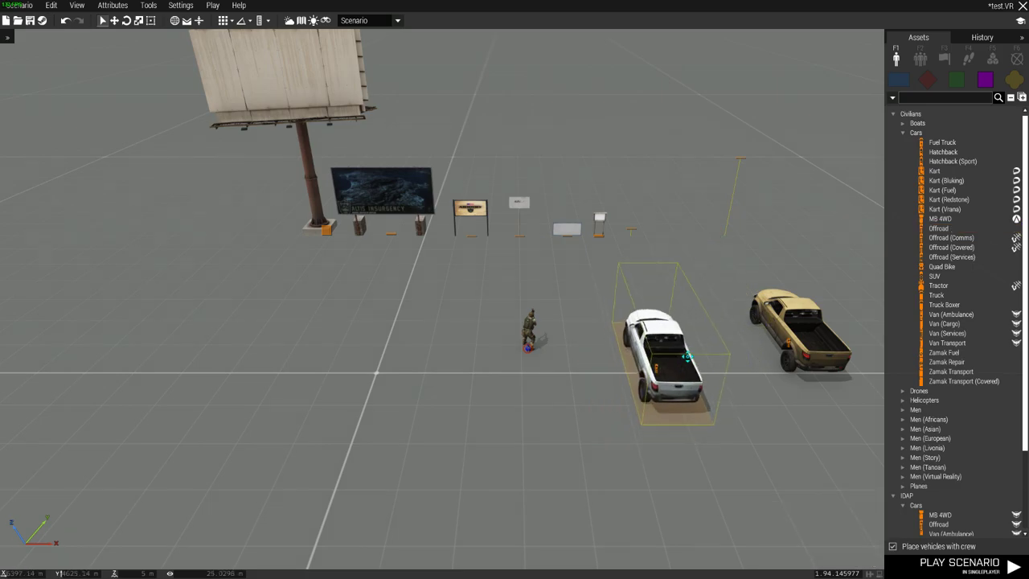
pyautogui.click(959, 562)
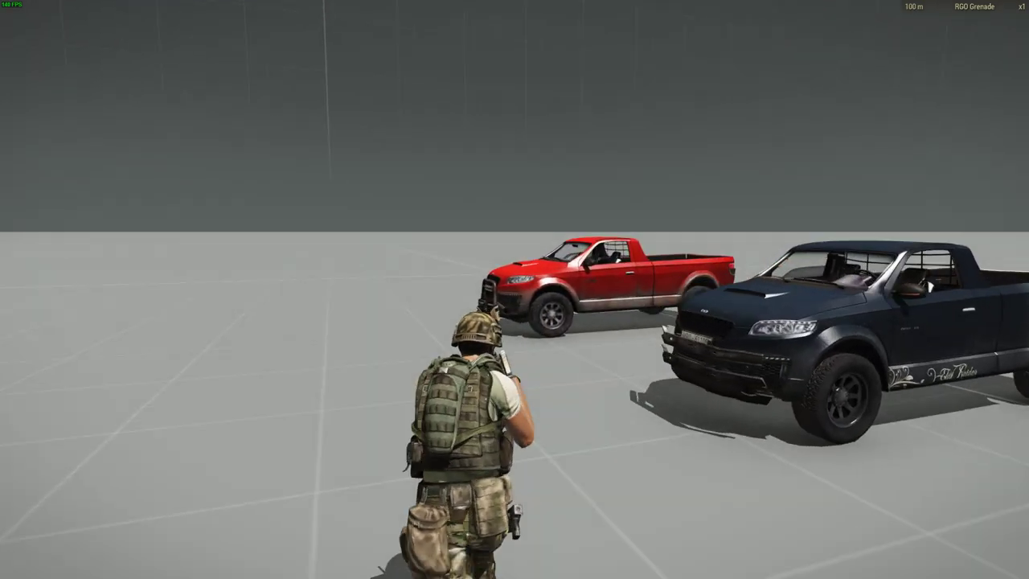
# Query the red pickup with getObjectTextures cursorObject and select the returned path.
pyautogui.press('Escape')
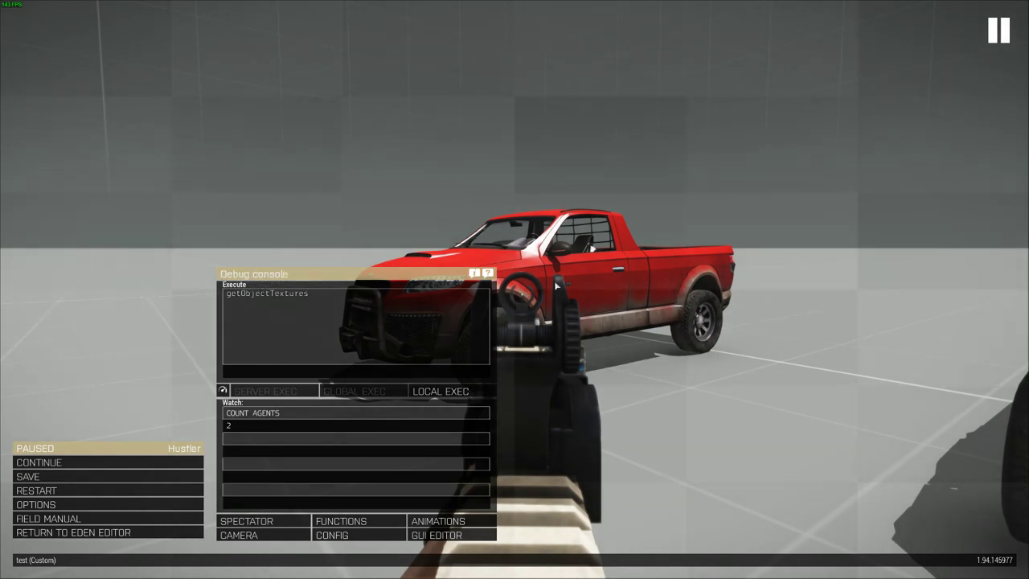
pyautogui.write('cursorObject')
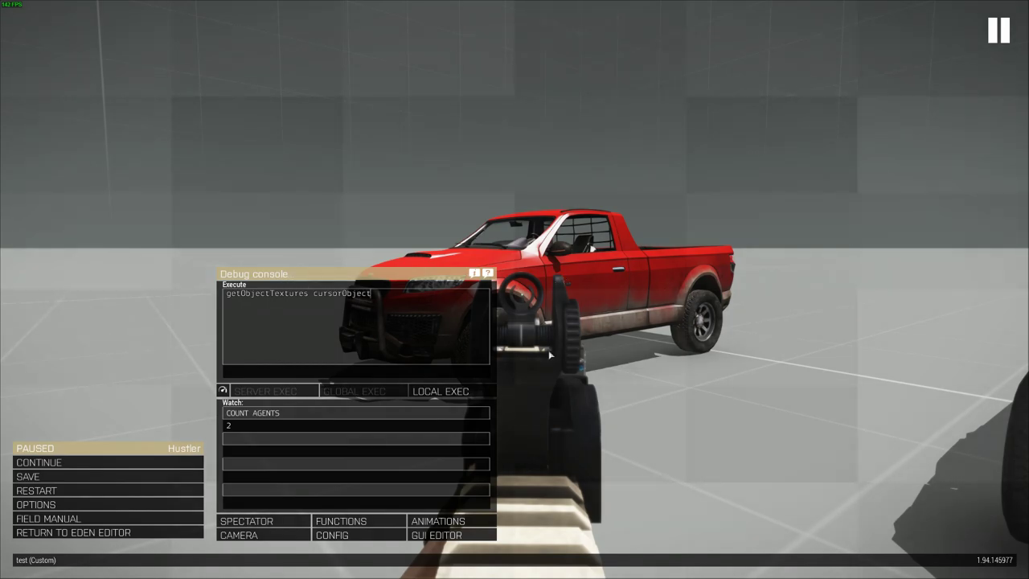
pyautogui.click(441, 391)
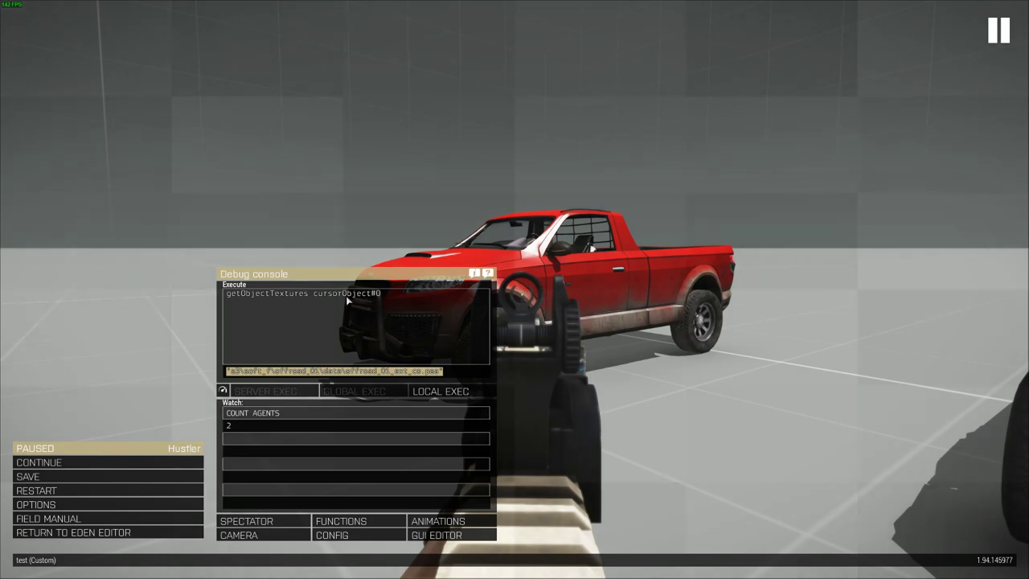
pyautogui.click(39, 462)
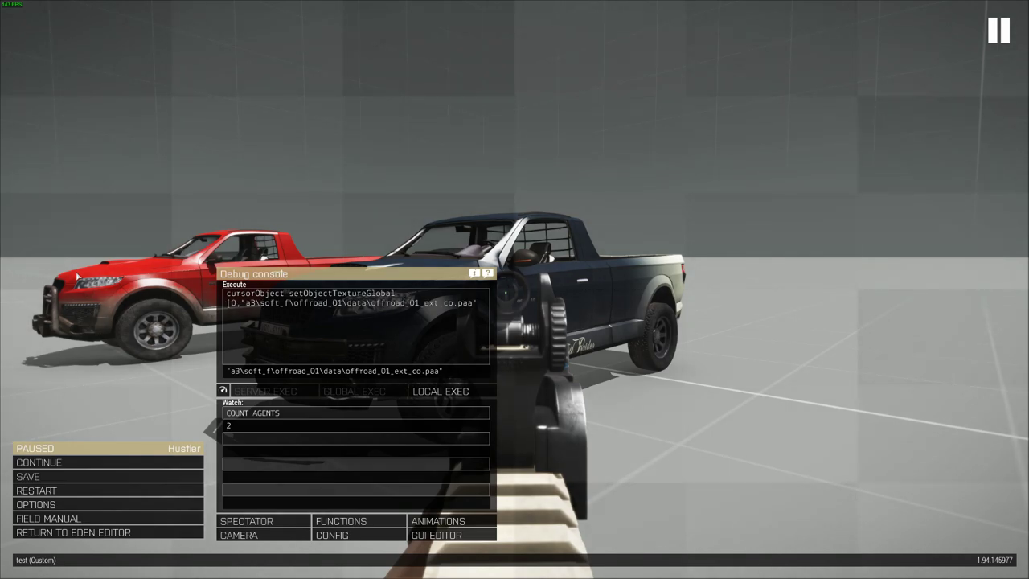
# Apply offroad_01_ext_co.paa to the dark pickup so both trucks are red.
pyautogui.click(441, 390)
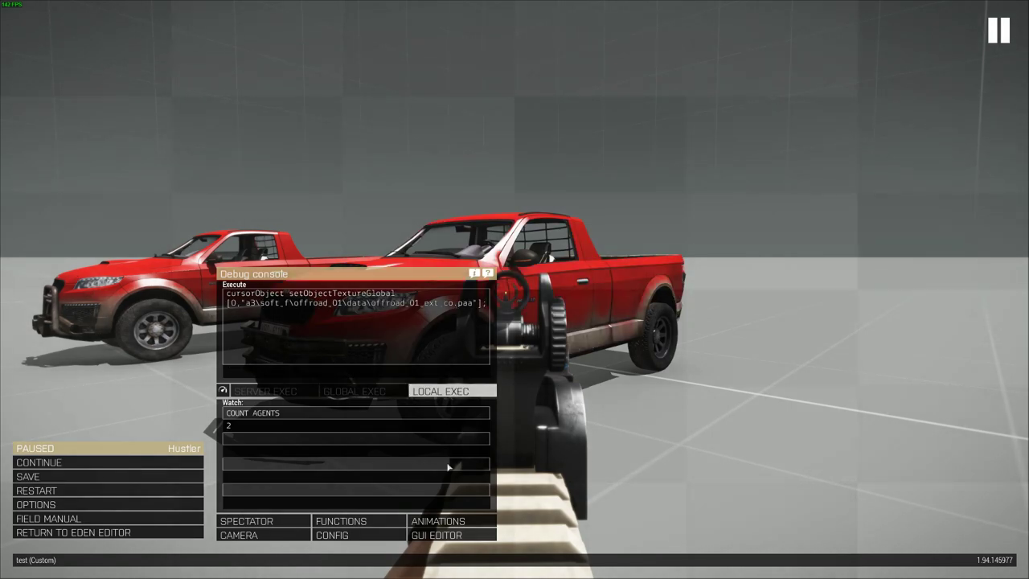
pyautogui.click(38, 462)
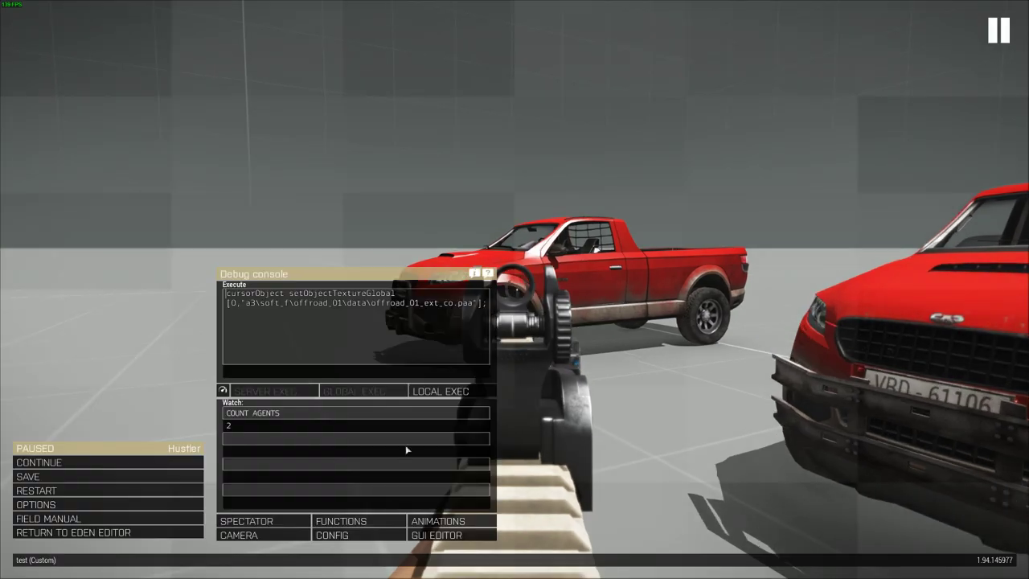
pyautogui.click(439, 390)
pyautogui.write('getObjectTextures cursorObject#0')
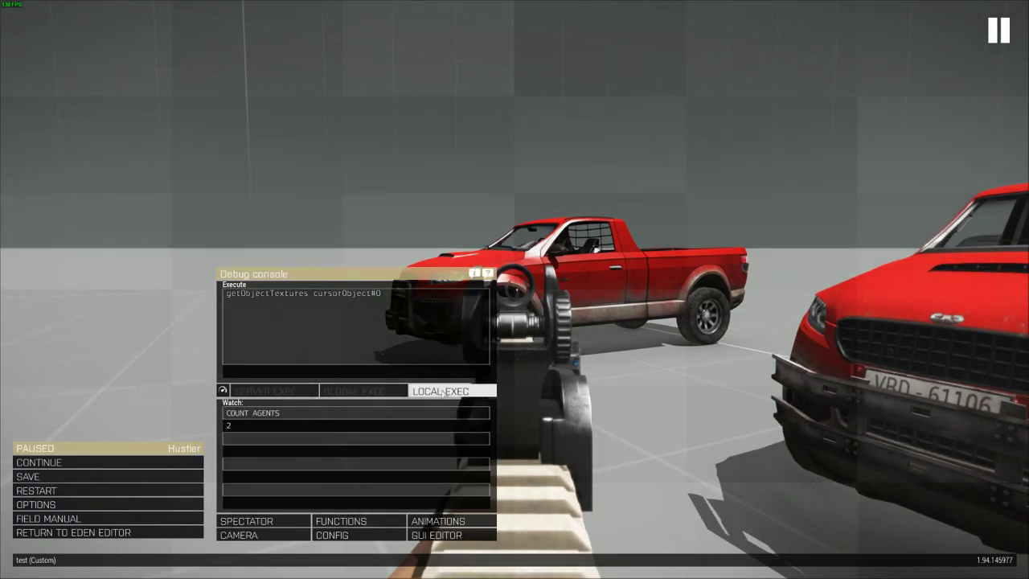
pyautogui.click(439, 390)
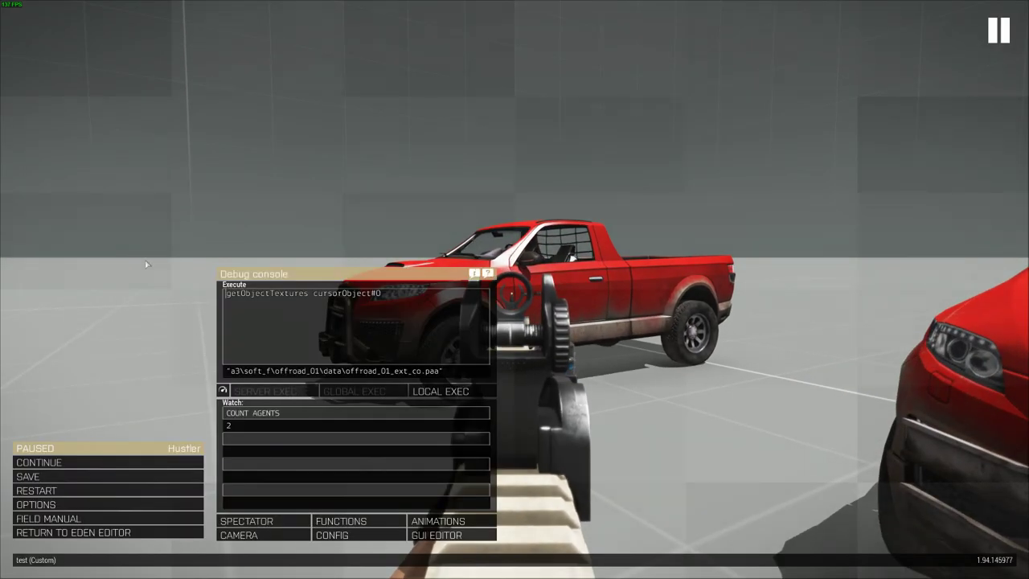
pyautogui.moveTo(349, 305)
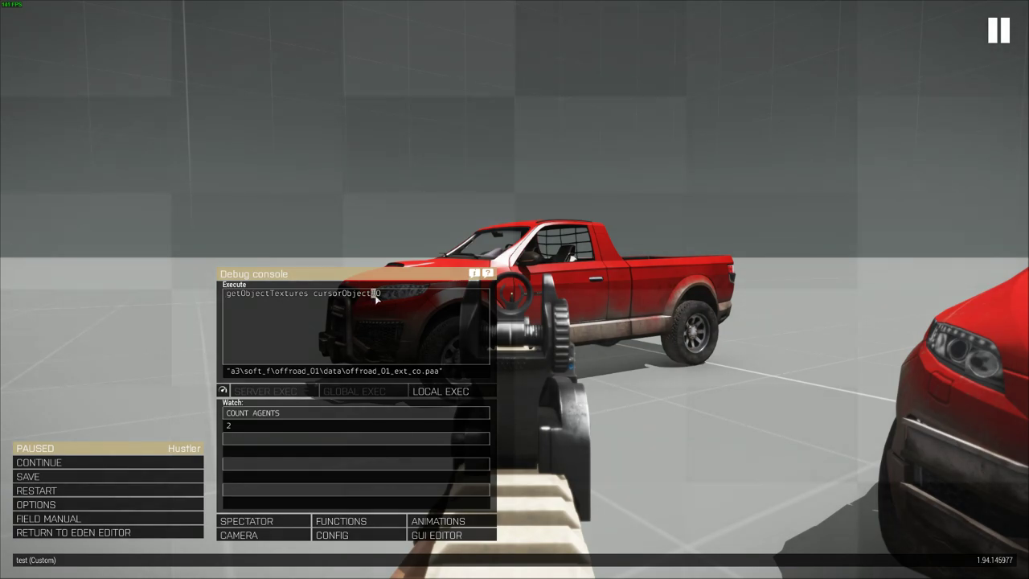
pyautogui.moveTo(419, 332)
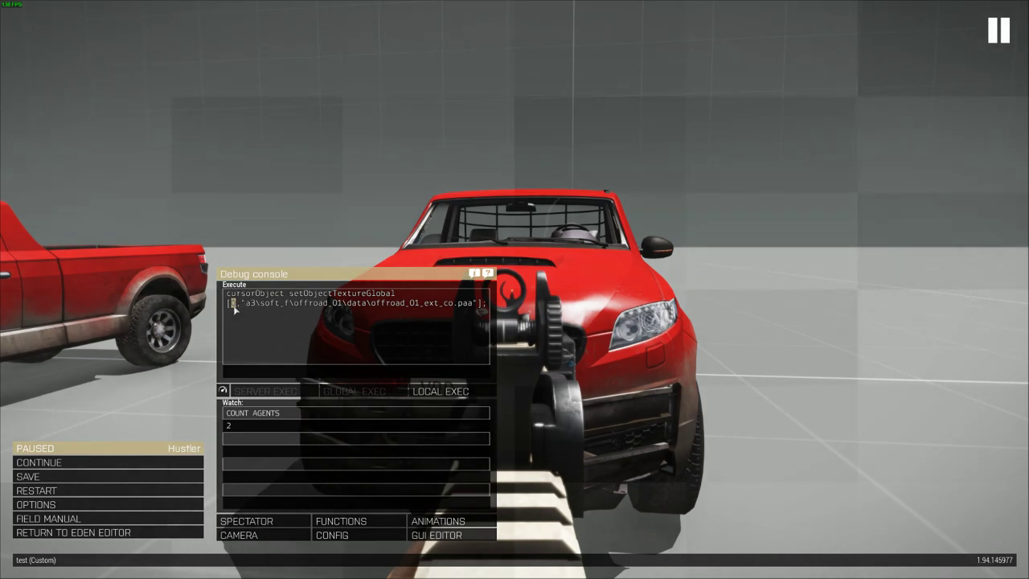
pyautogui.moveTo(270, 330)
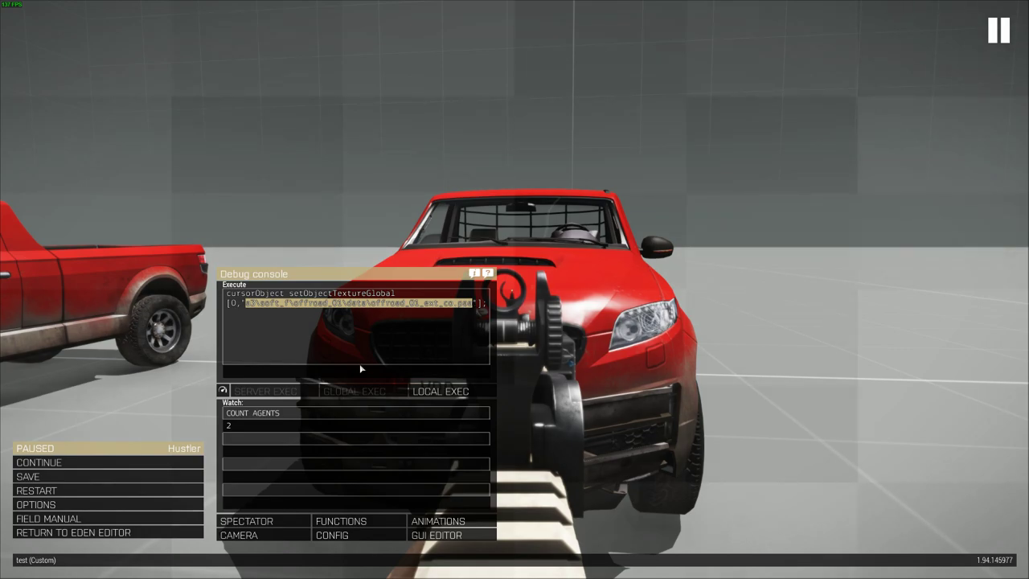
pyautogui.moveTo(409, 340)
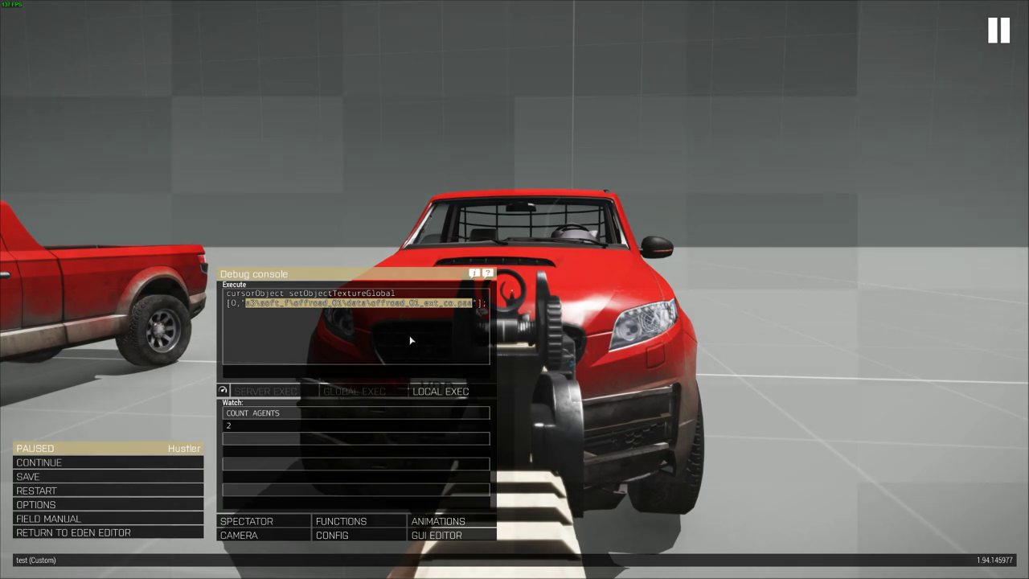
pyautogui.click(38, 462)
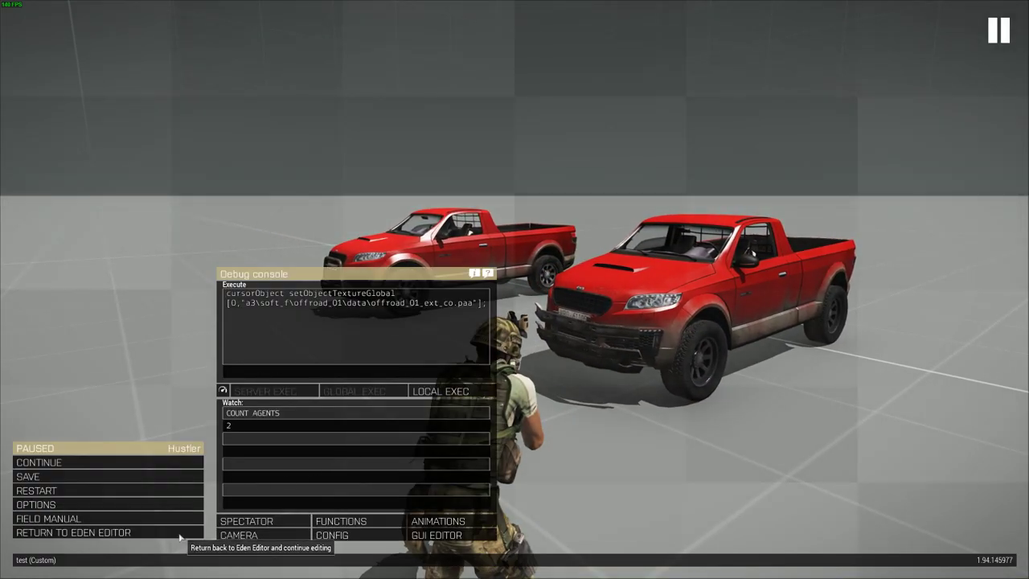
# Back in the editor, look up the dark Offroad's class in the Config Viewer.
pyautogui.click(73, 532)
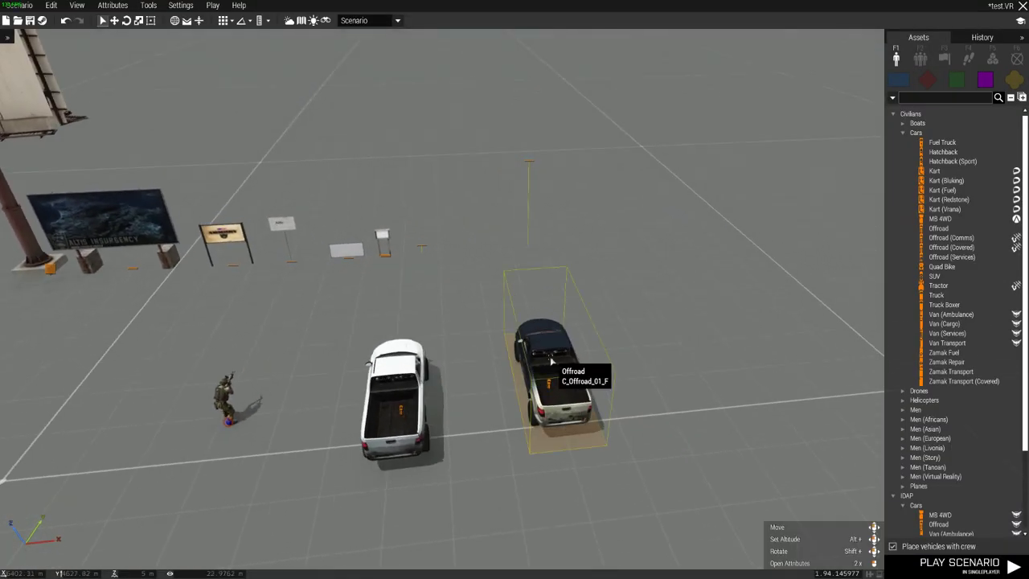
pyautogui.rightClick(554, 362)
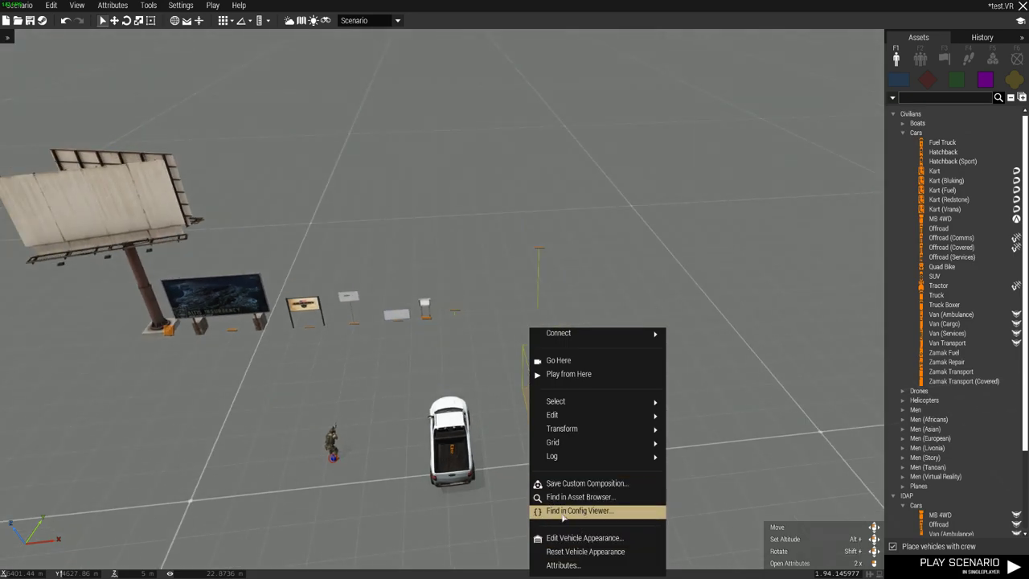
pyautogui.click(579, 511)
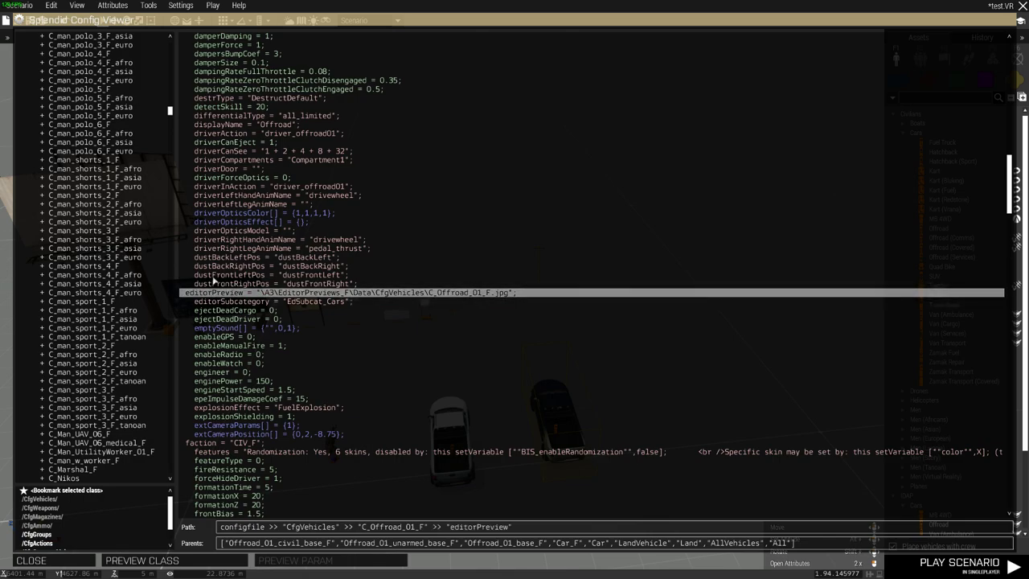
pyautogui.moveTo(955, 219)
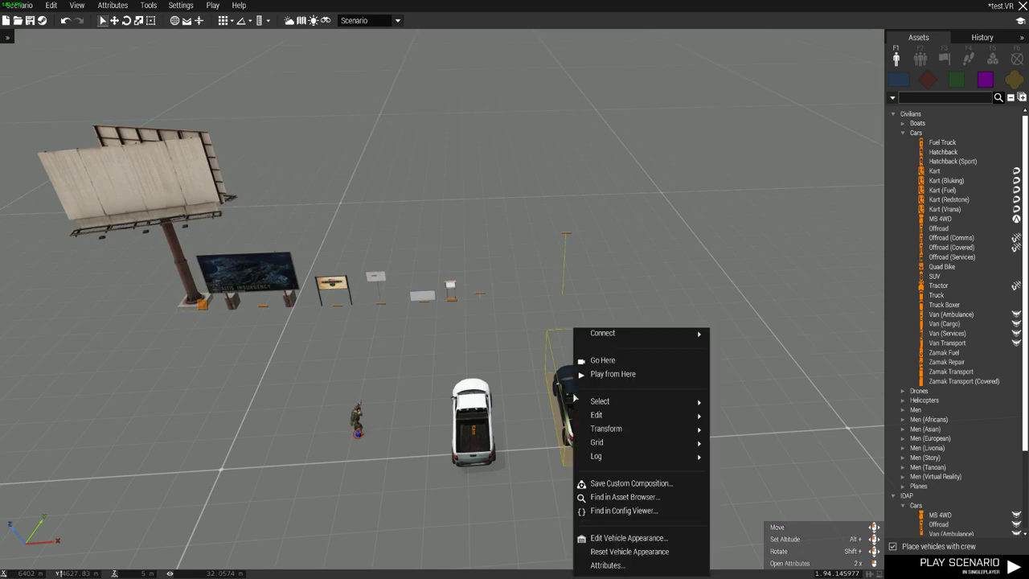
# Scroll C_Offroad_01_F's config past hiddenSelectionsTextures and select the picture entry.
pyautogui.click(624, 510)
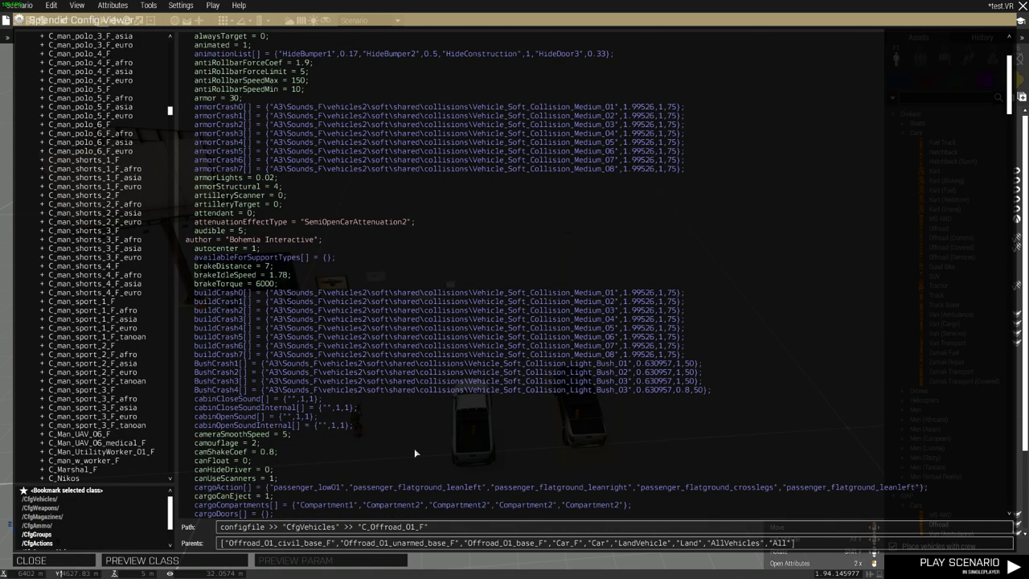
pyautogui.scroll(-3)
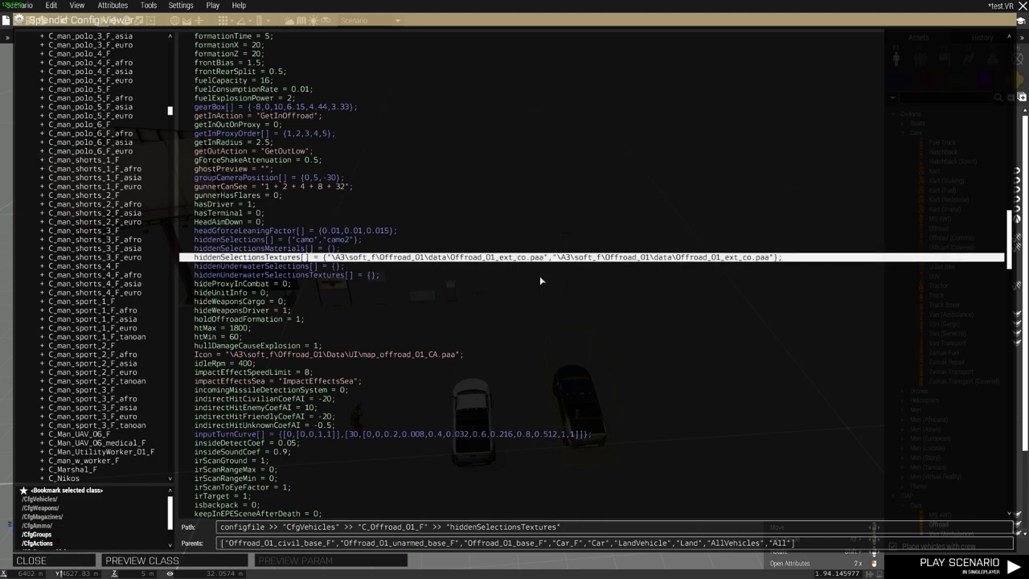
pyautogui.moveTo(453, 318)
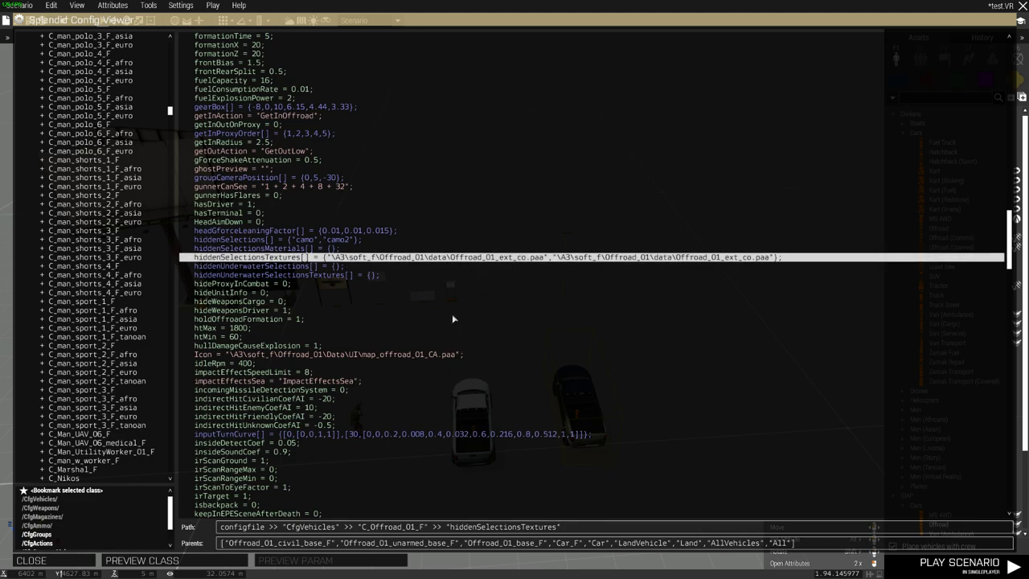
pyautogui.scroll(-3)
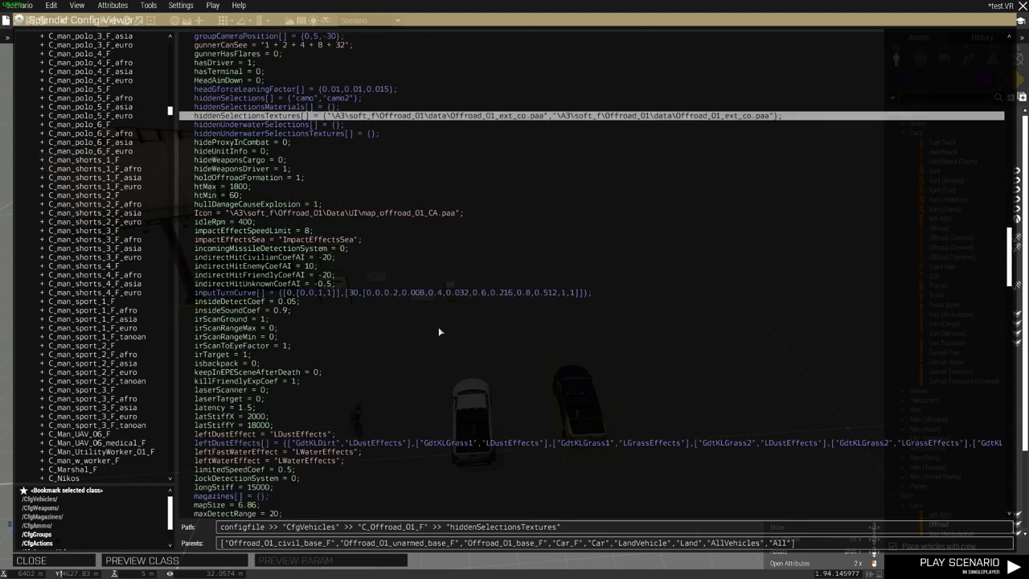
pyautogui.scroll(-3)
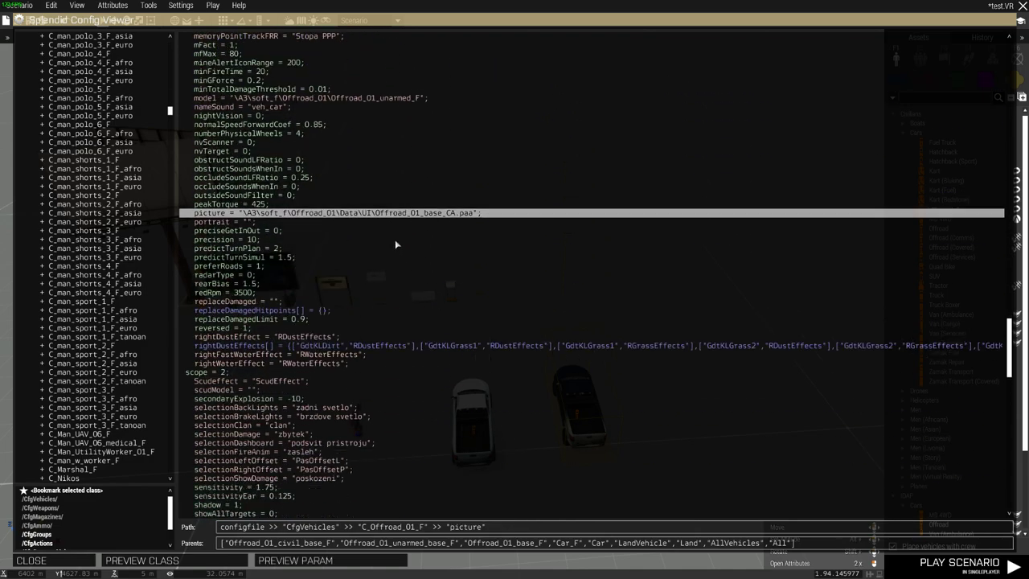
pyautogui.scroll(-3)
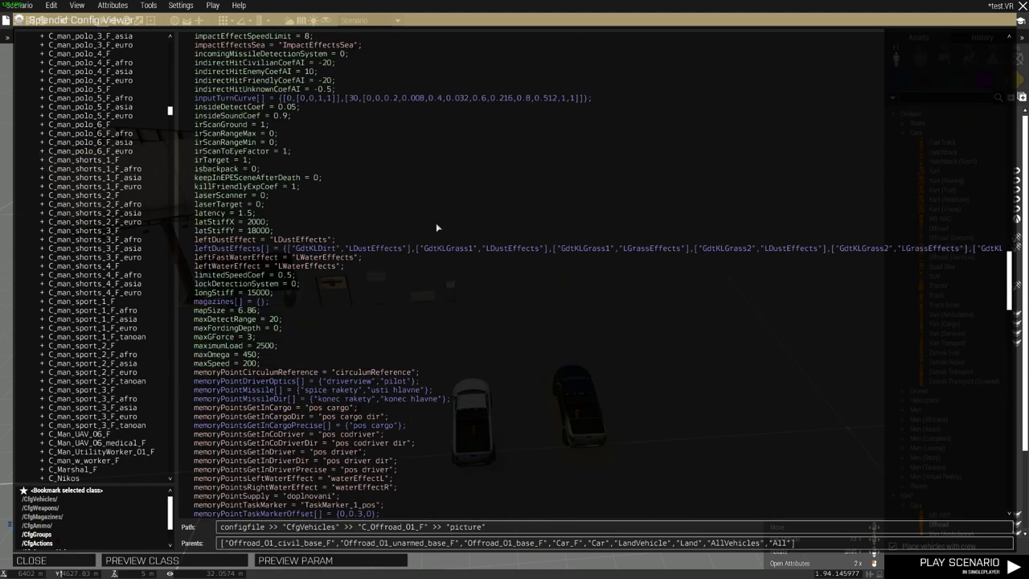
pyautogui.moveTo(407, 236)
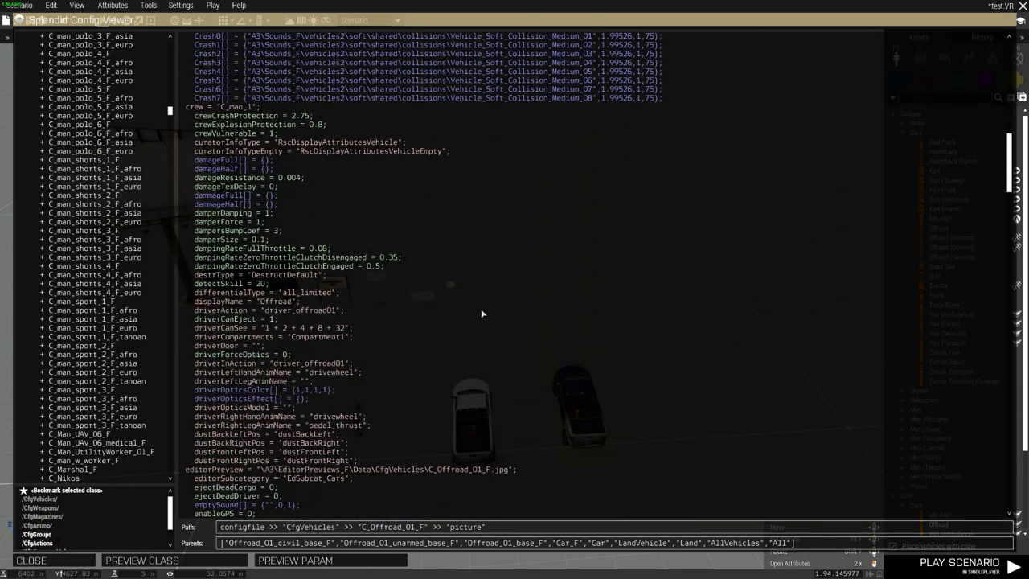
pyautogui.scroll(-3)
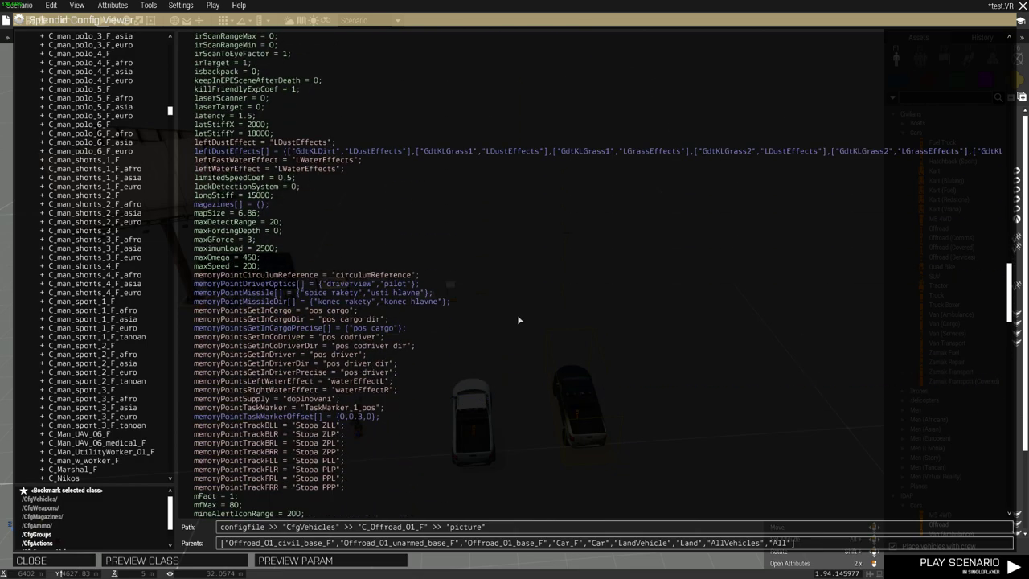
pyautogui.scroll(-3)
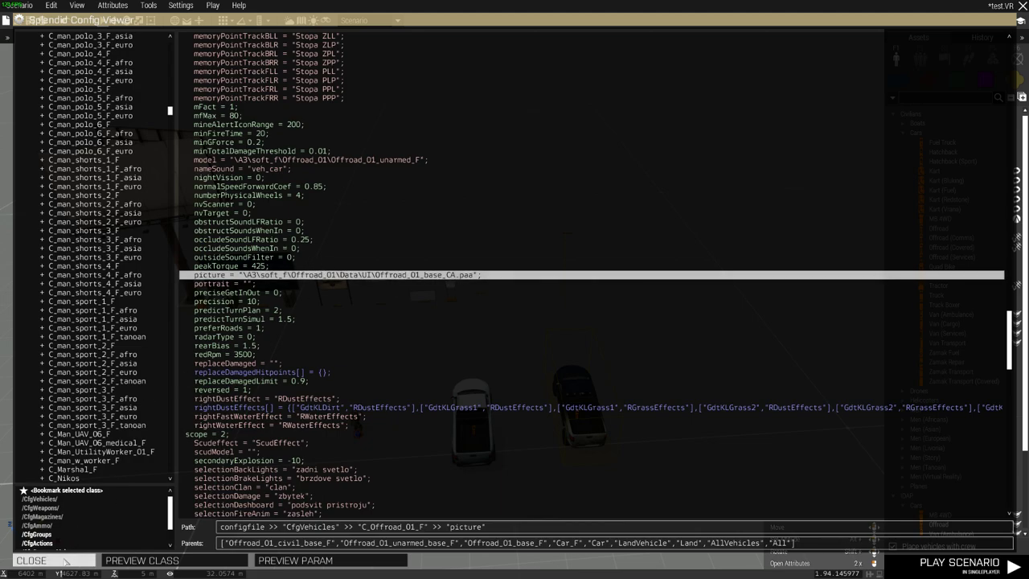
pyautogui.click(241, 283)
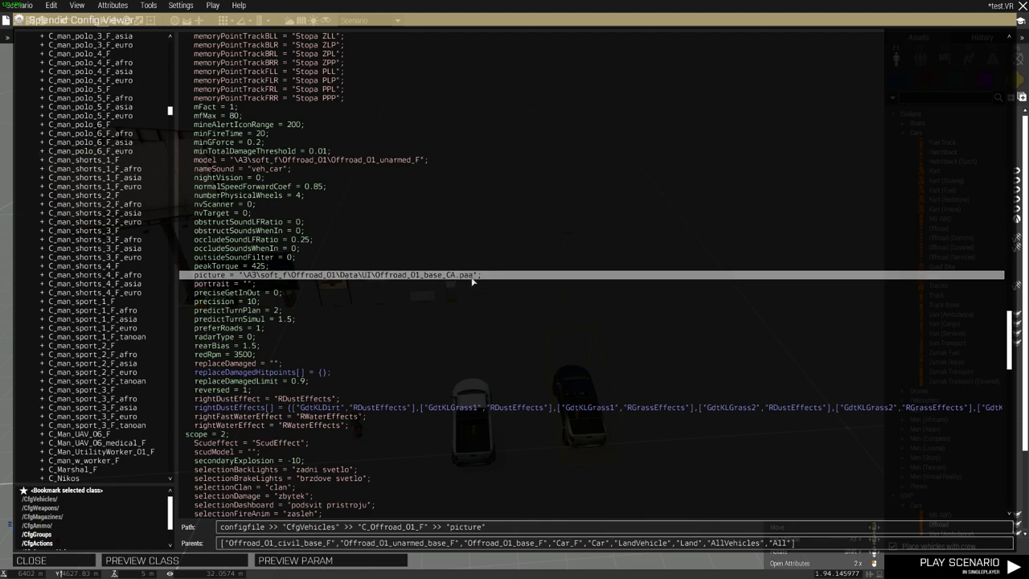
pyautogui.click(31, 560)
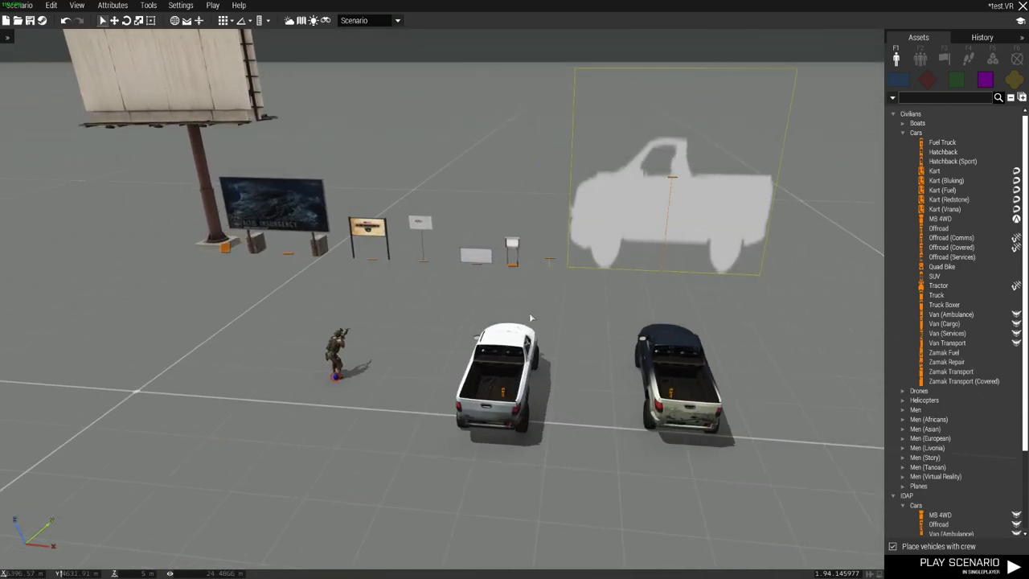
# Right-click the dark Offroad parked below the truck-silhouette billboard.
pyautogui.rightClick(679, 378)
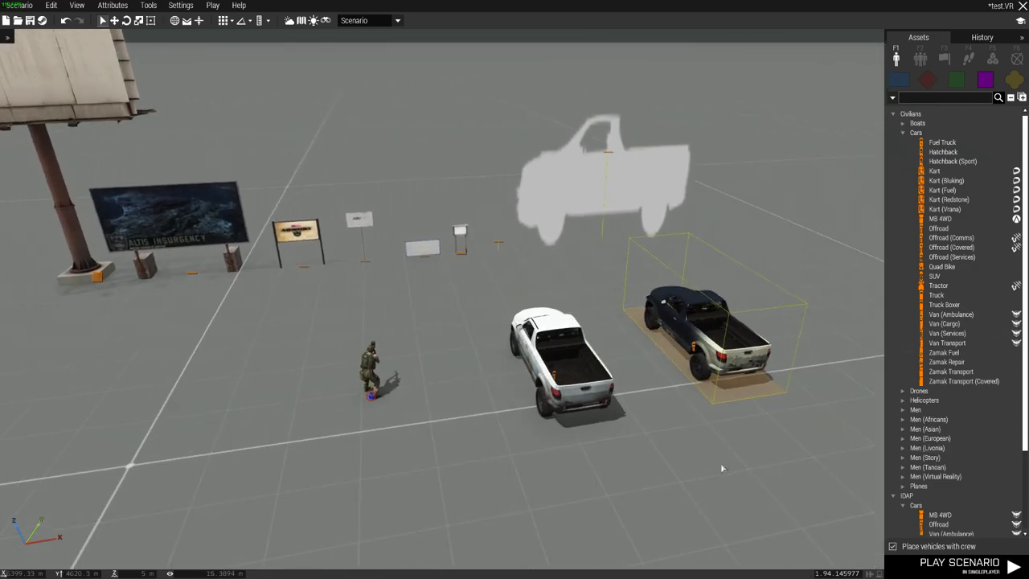
pyautogui.moveTo(692, 326)
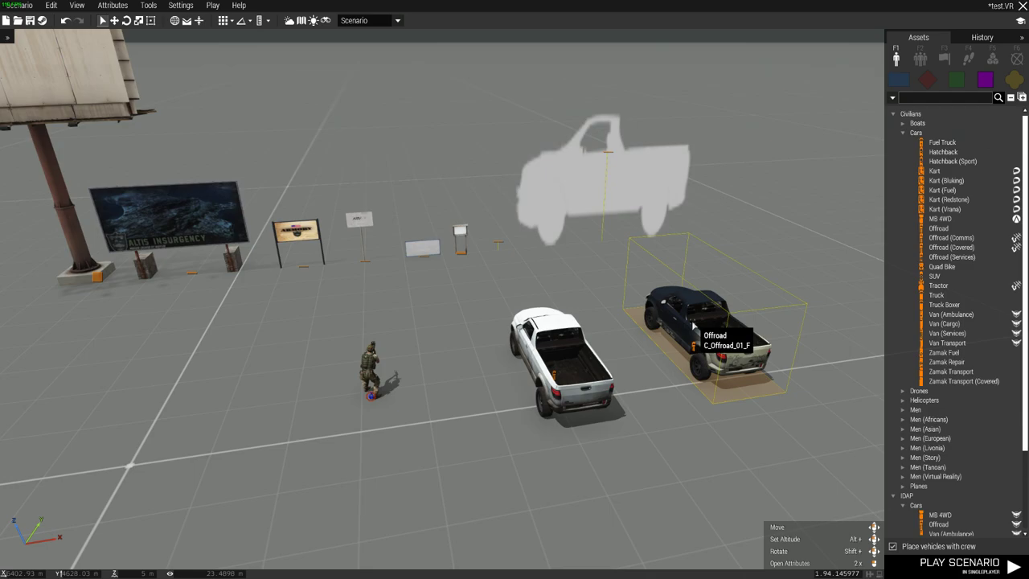
pyautogui.rightClick(691, 325)
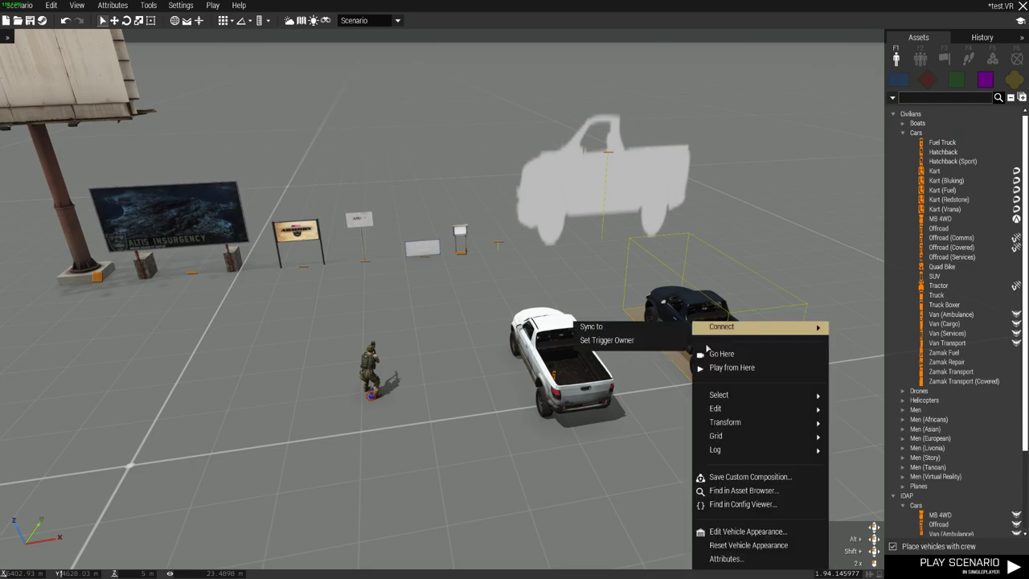
pyautogui.click(743, 504)
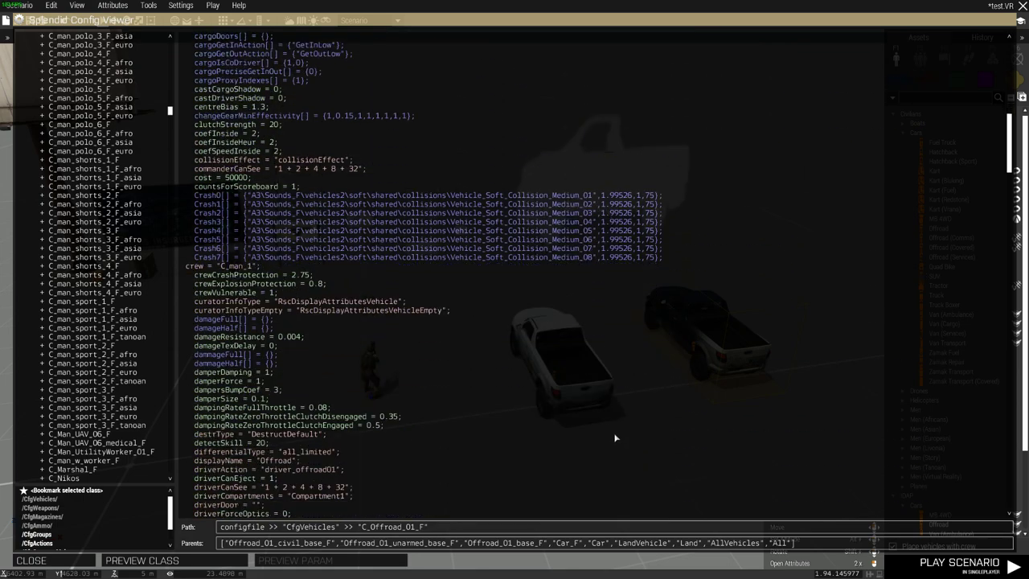
pyautogui.scroll(-3)
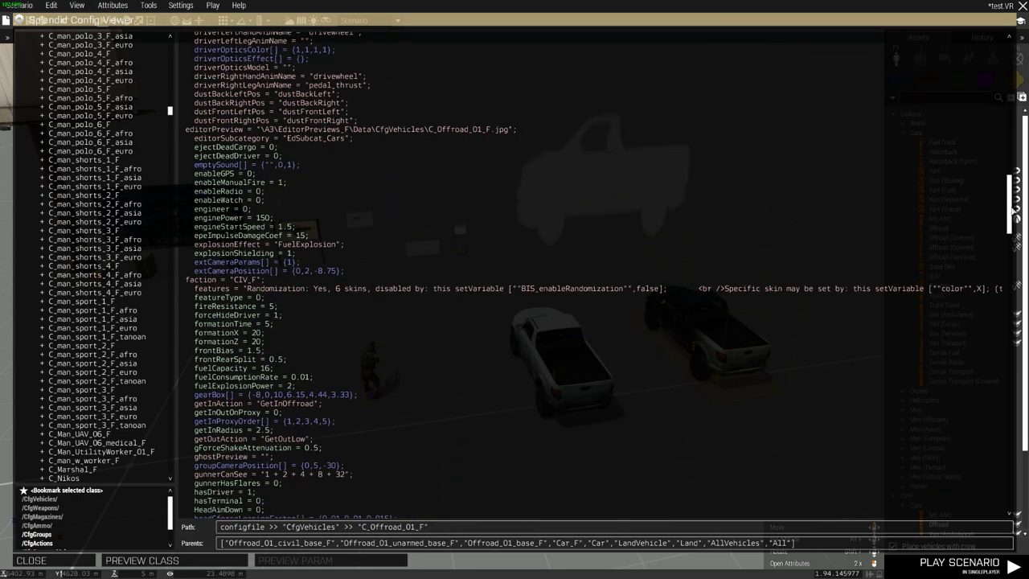
pyautogui.scroll(-3)
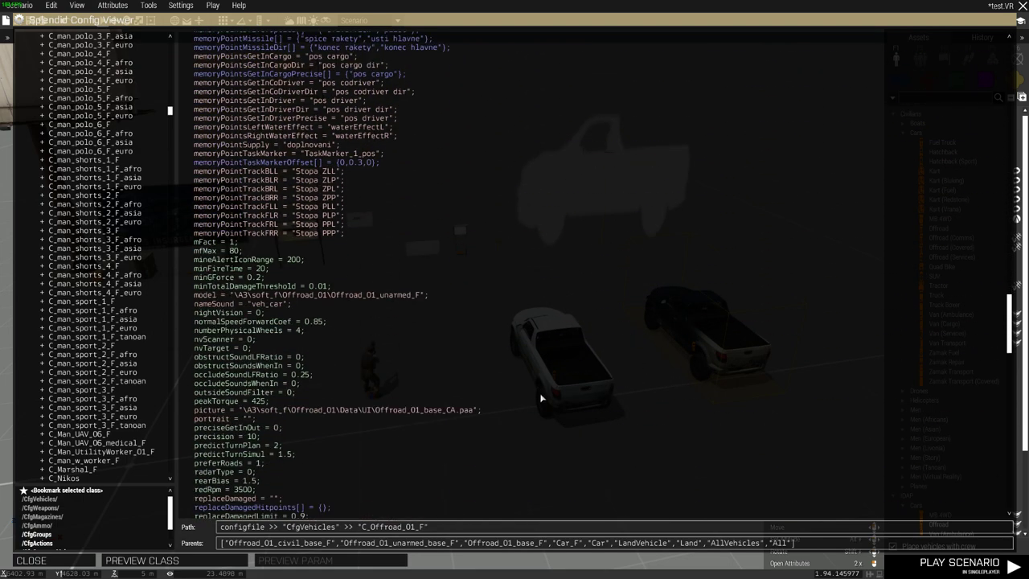
pyautogui.scroll(-3)
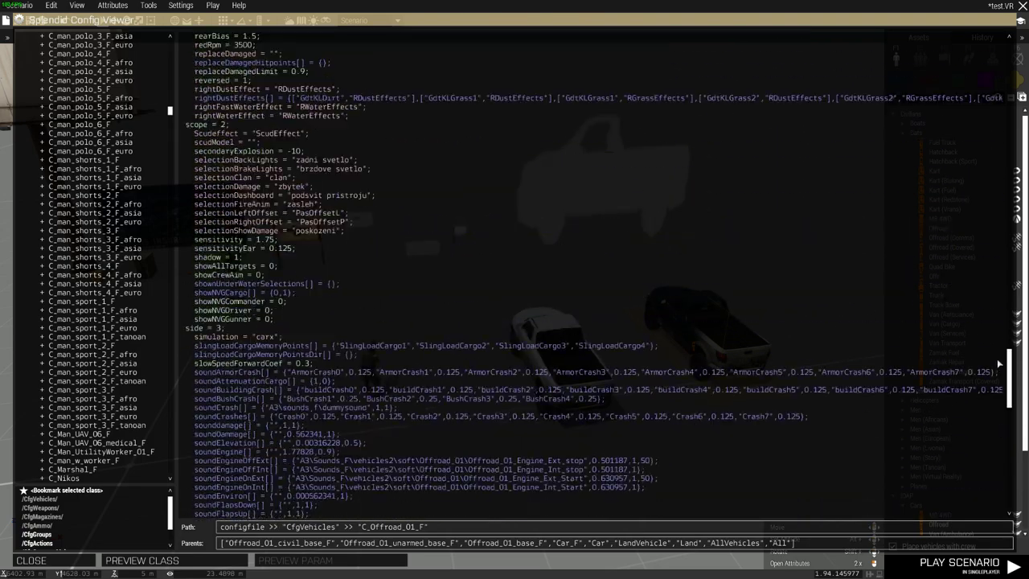
pyautogui.scroll(-3)
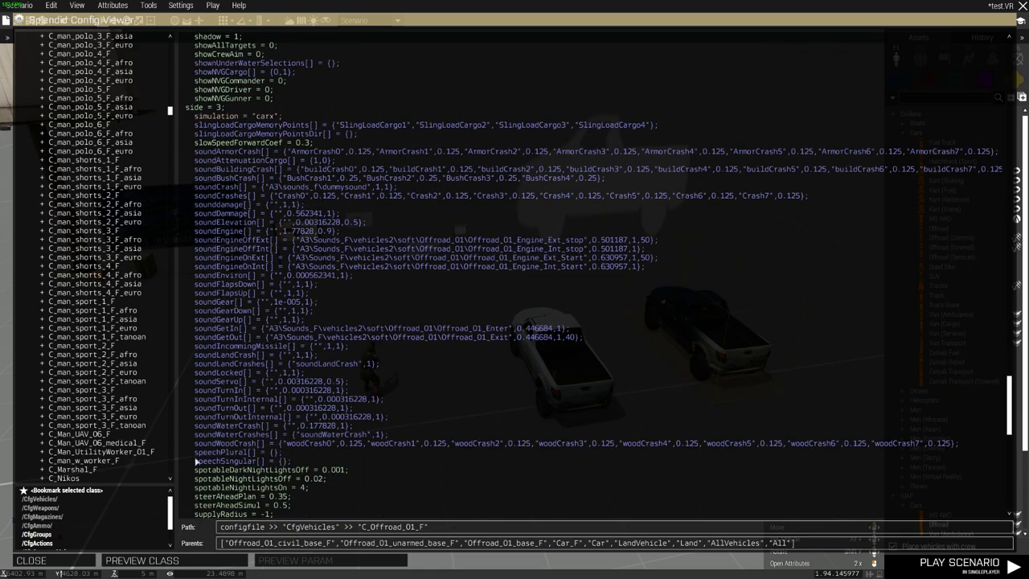
pyautogui.click(30, 560)
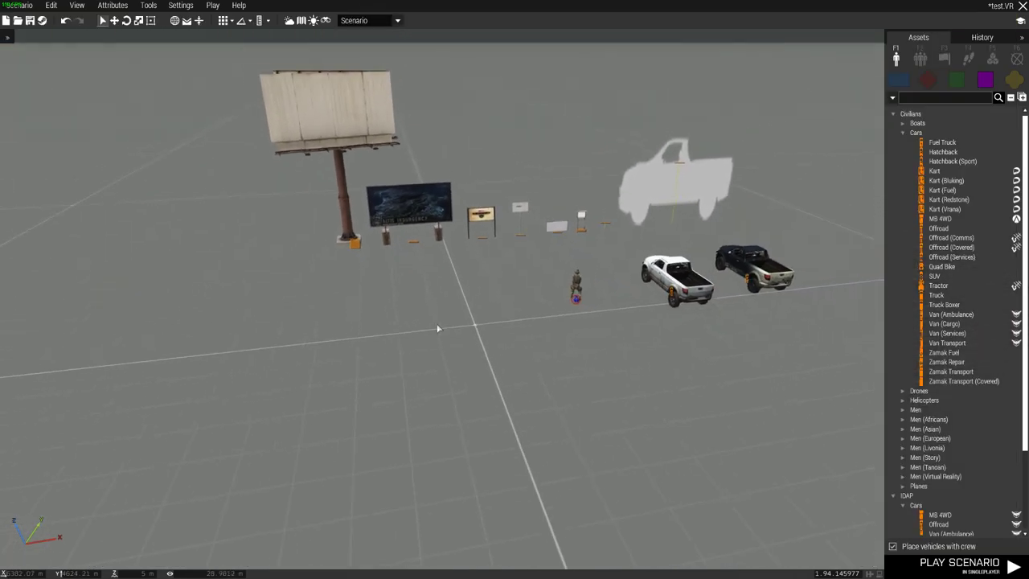